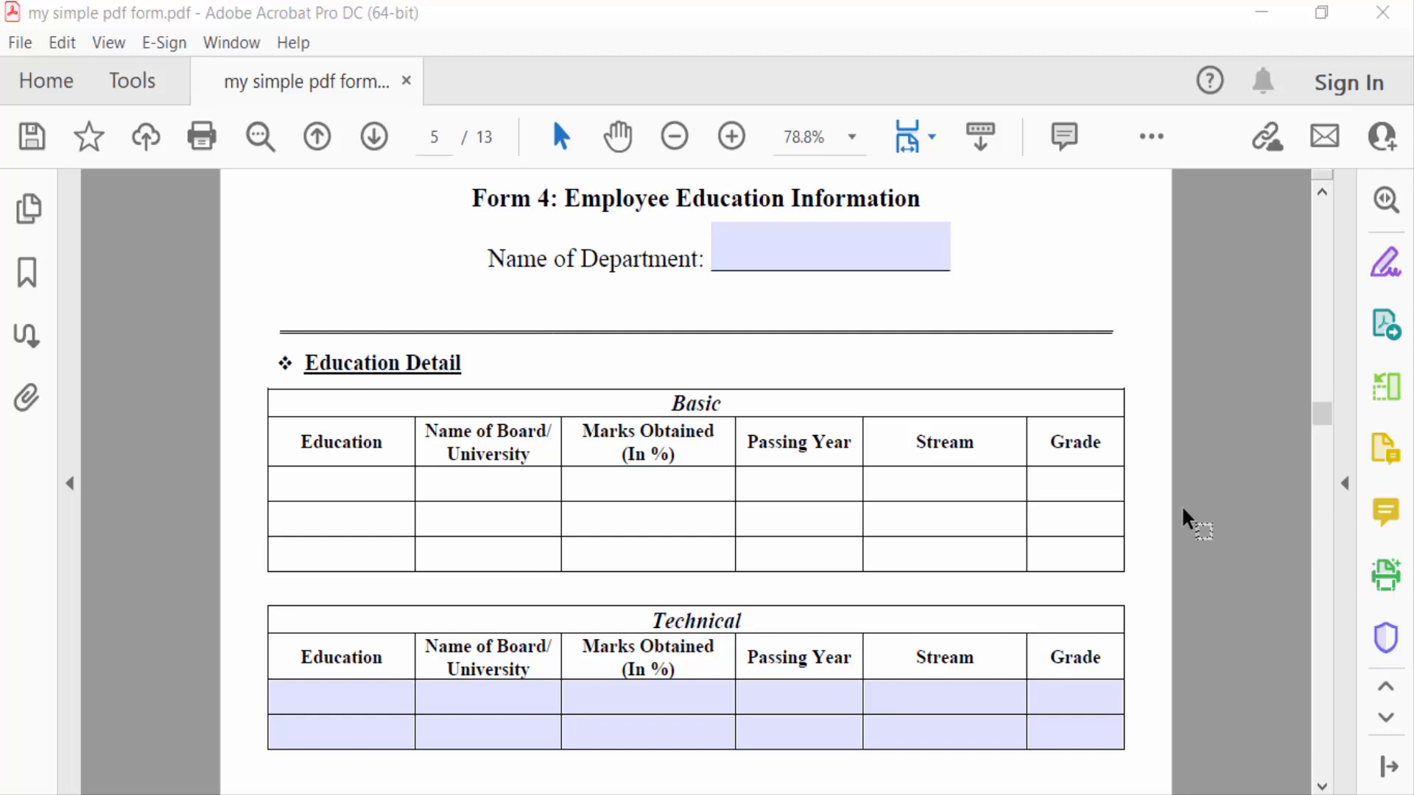
mouse_move(1181, 537)
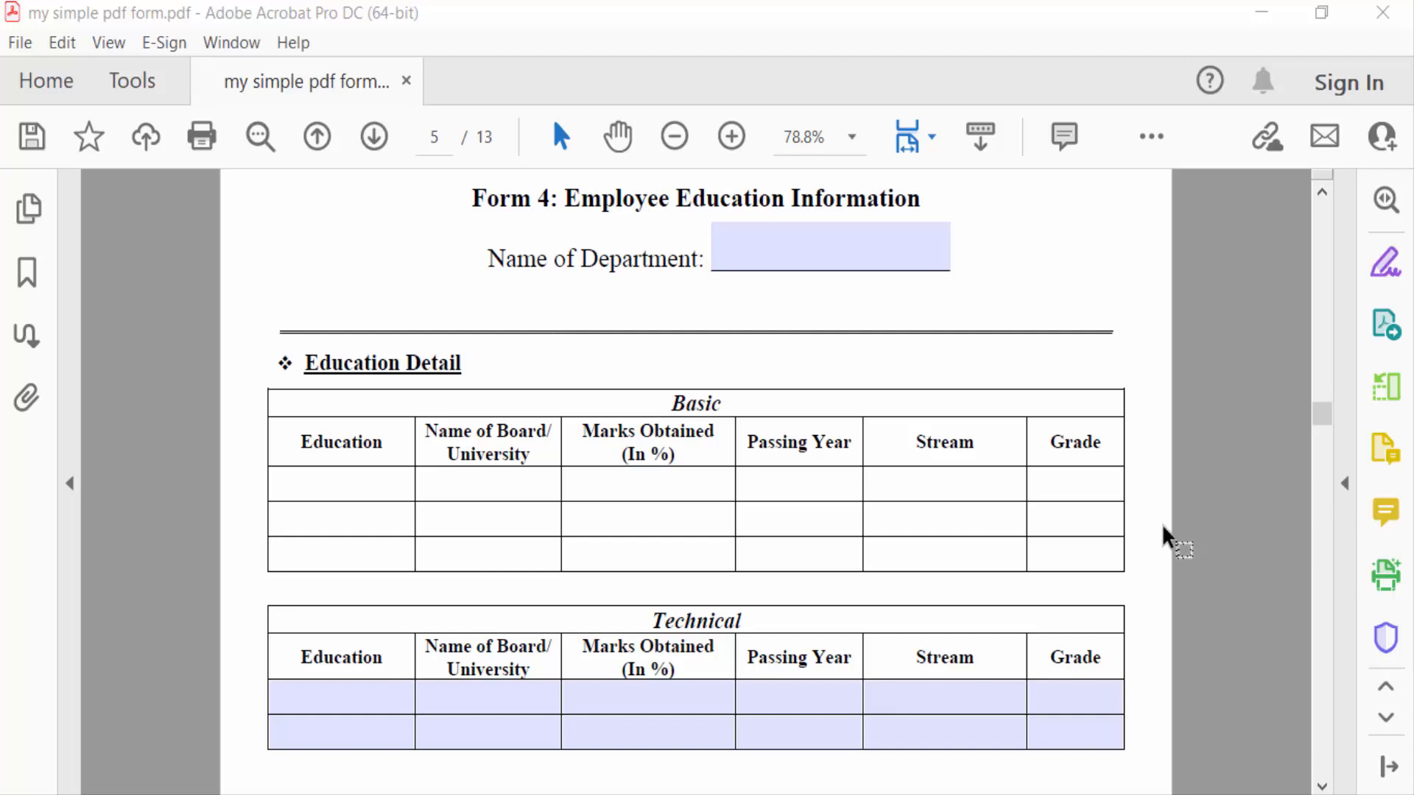
mouse_move(715, 460)
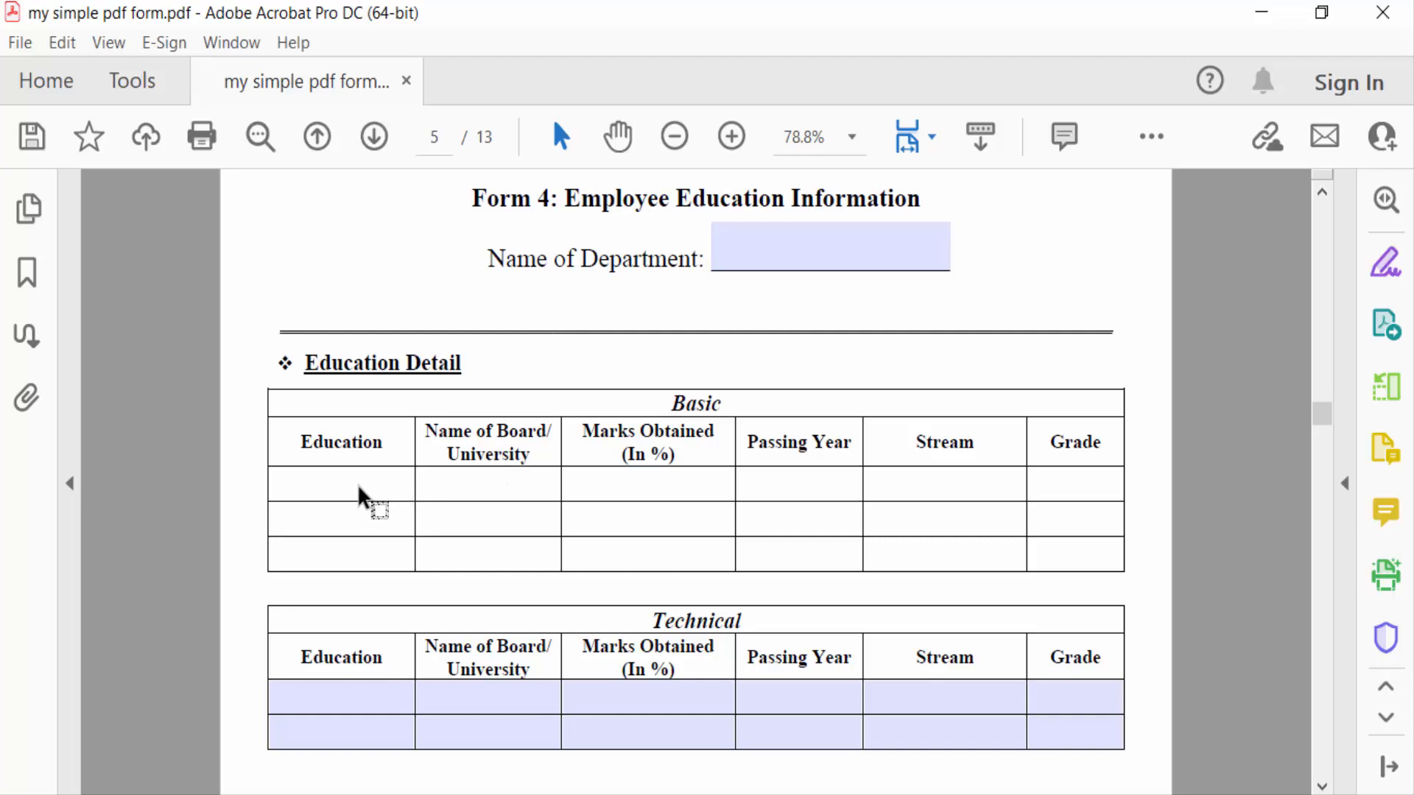
mouse_move(373, 505)
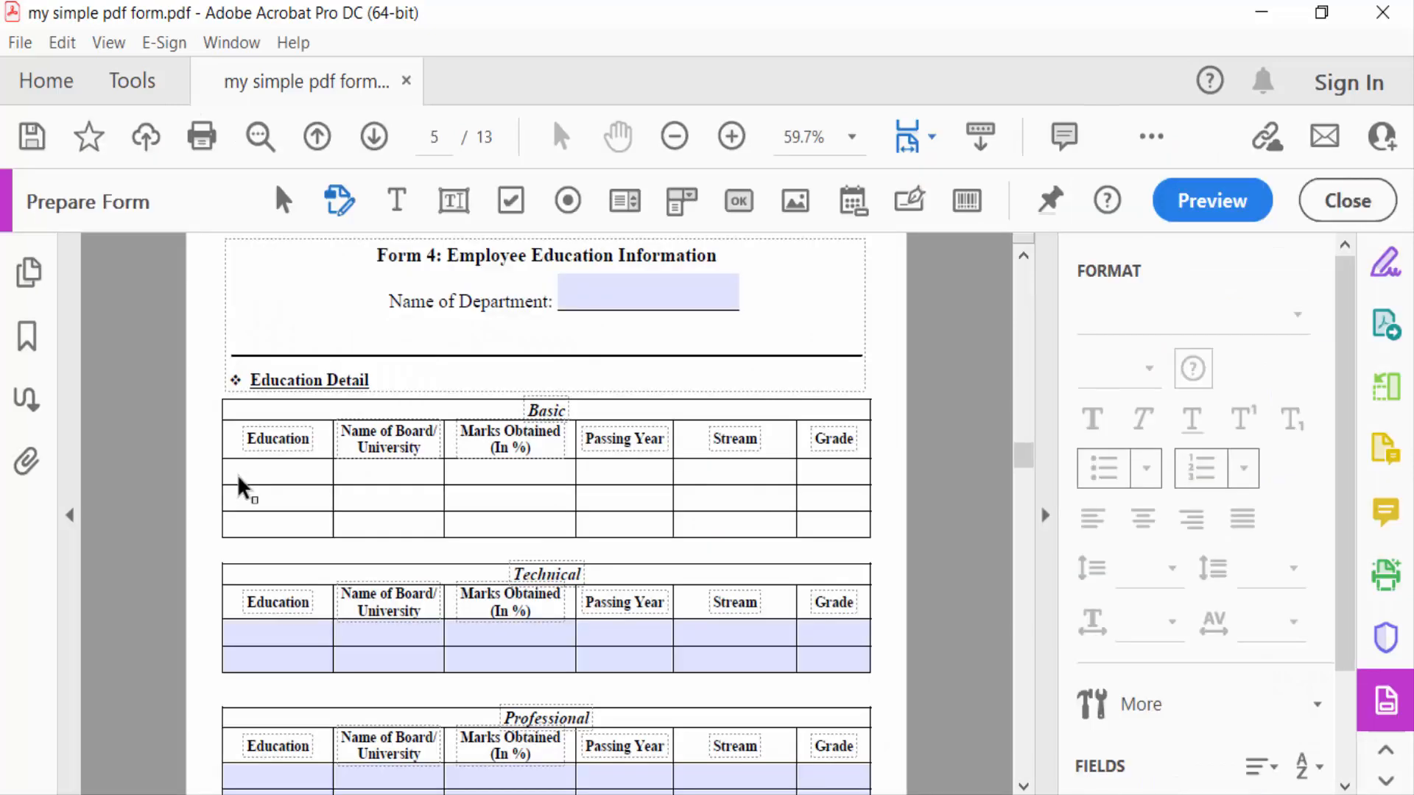
Step: Place Dropdown2 in the first Basic Education cell and open its Options properties
click(276, 638)
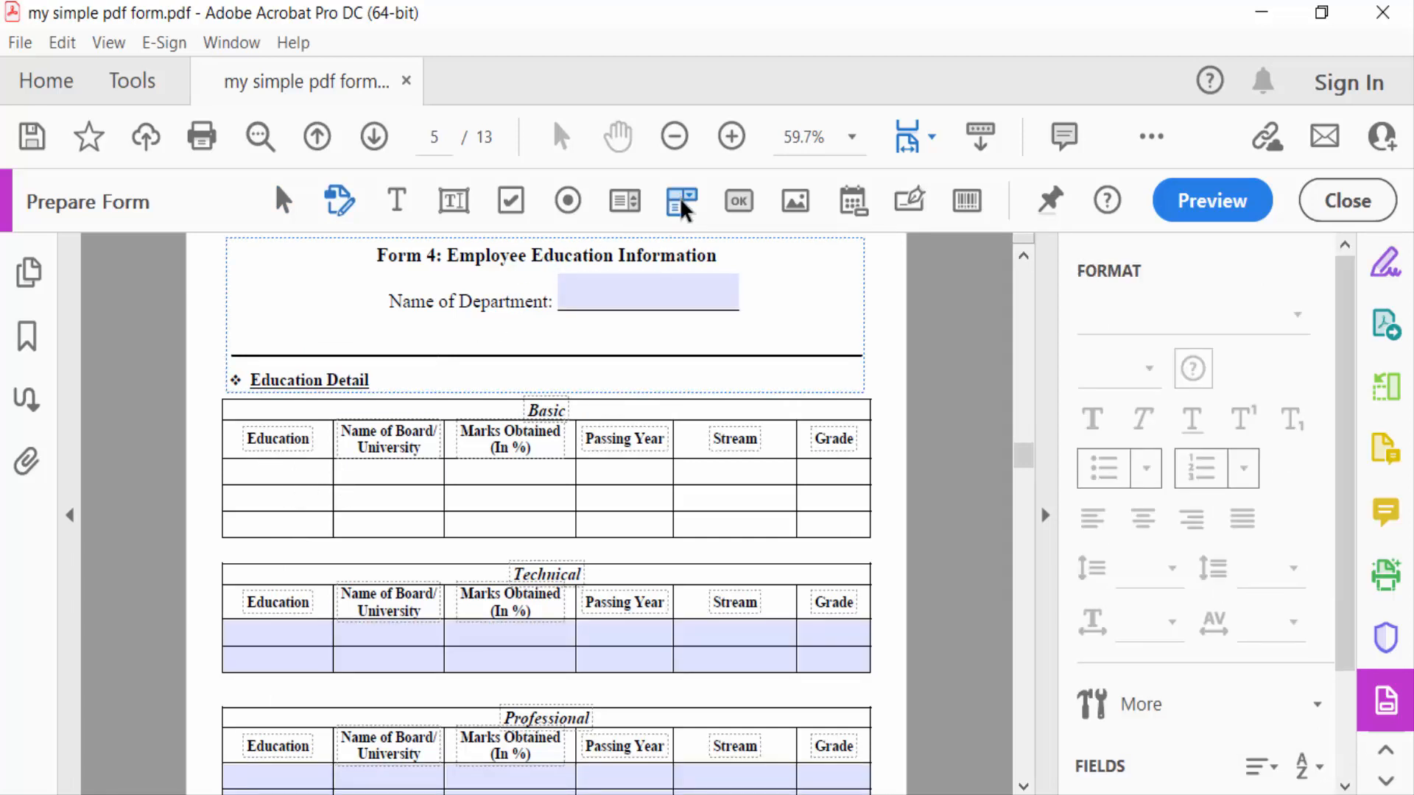
mouse_move(680, 200)
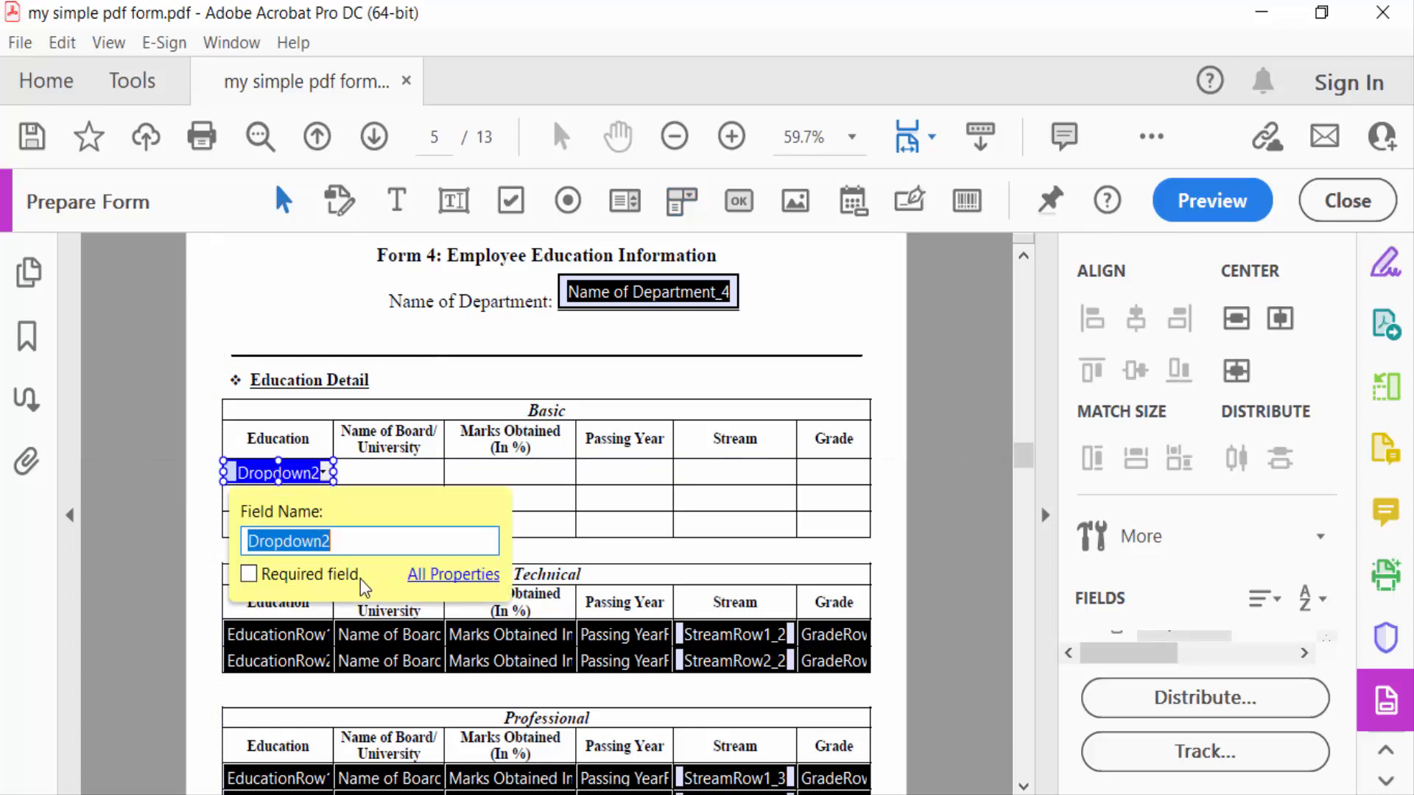
click(453, 575)
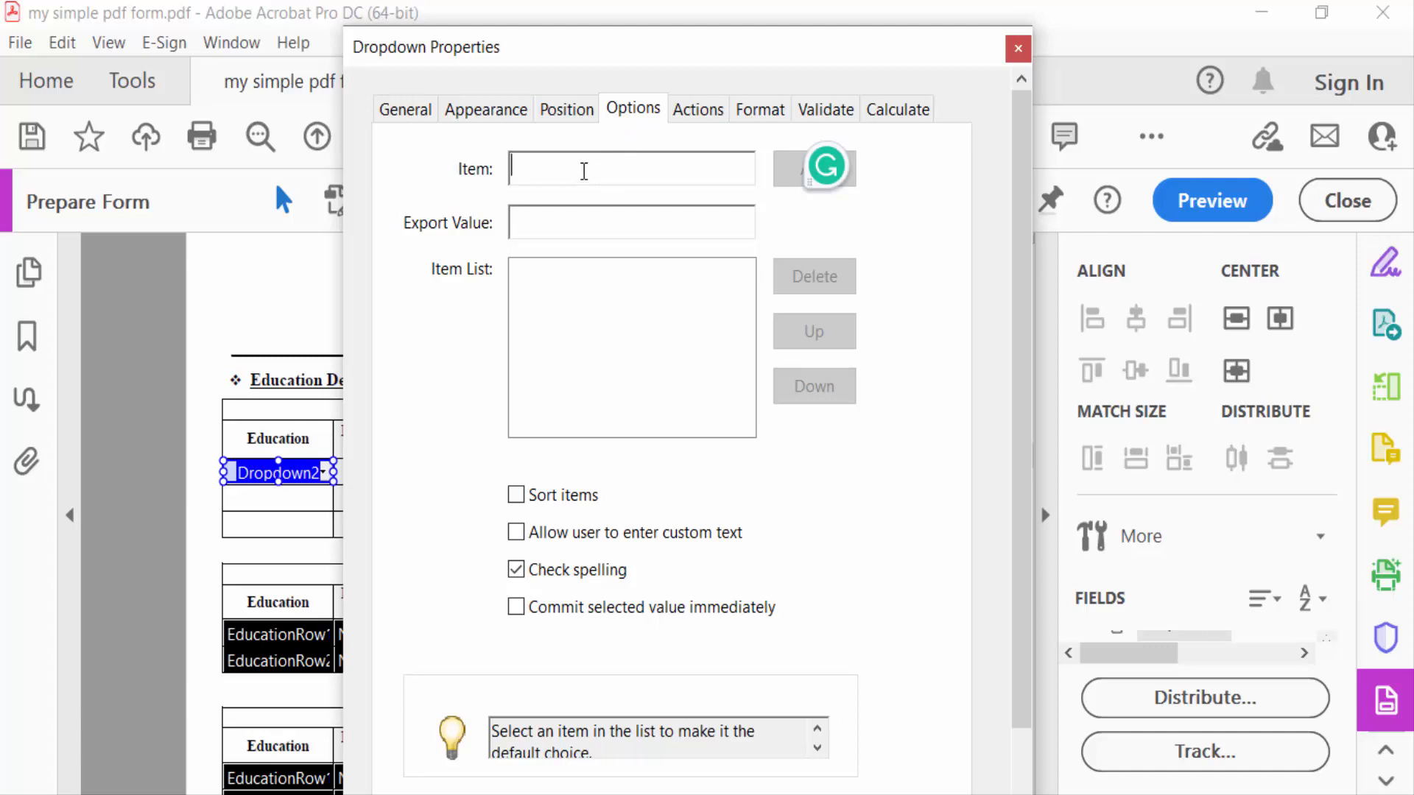
Step: Fill Dropdown2's option list with HSC, SSC, BSC and MSC, then close properties
click(812, 169)
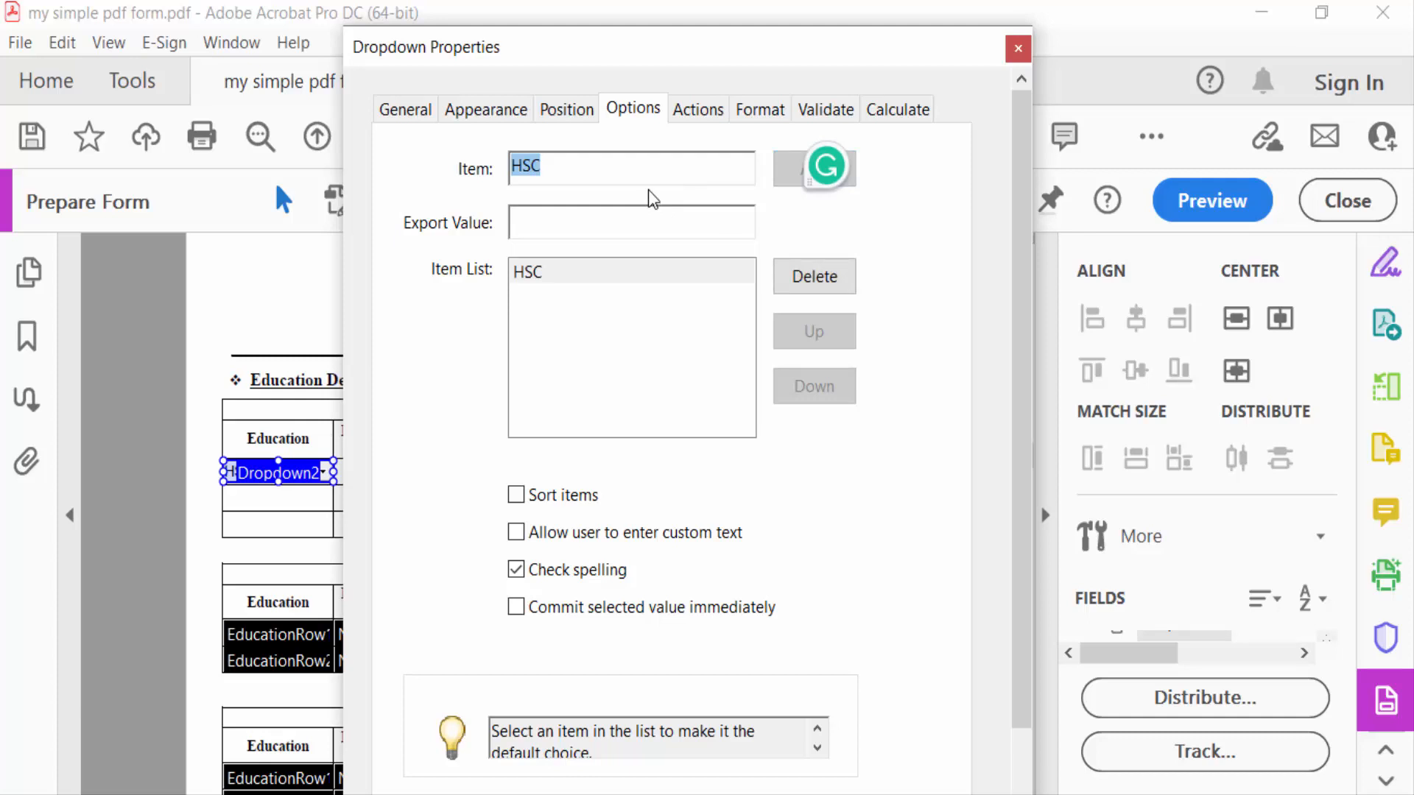
text(SSC)
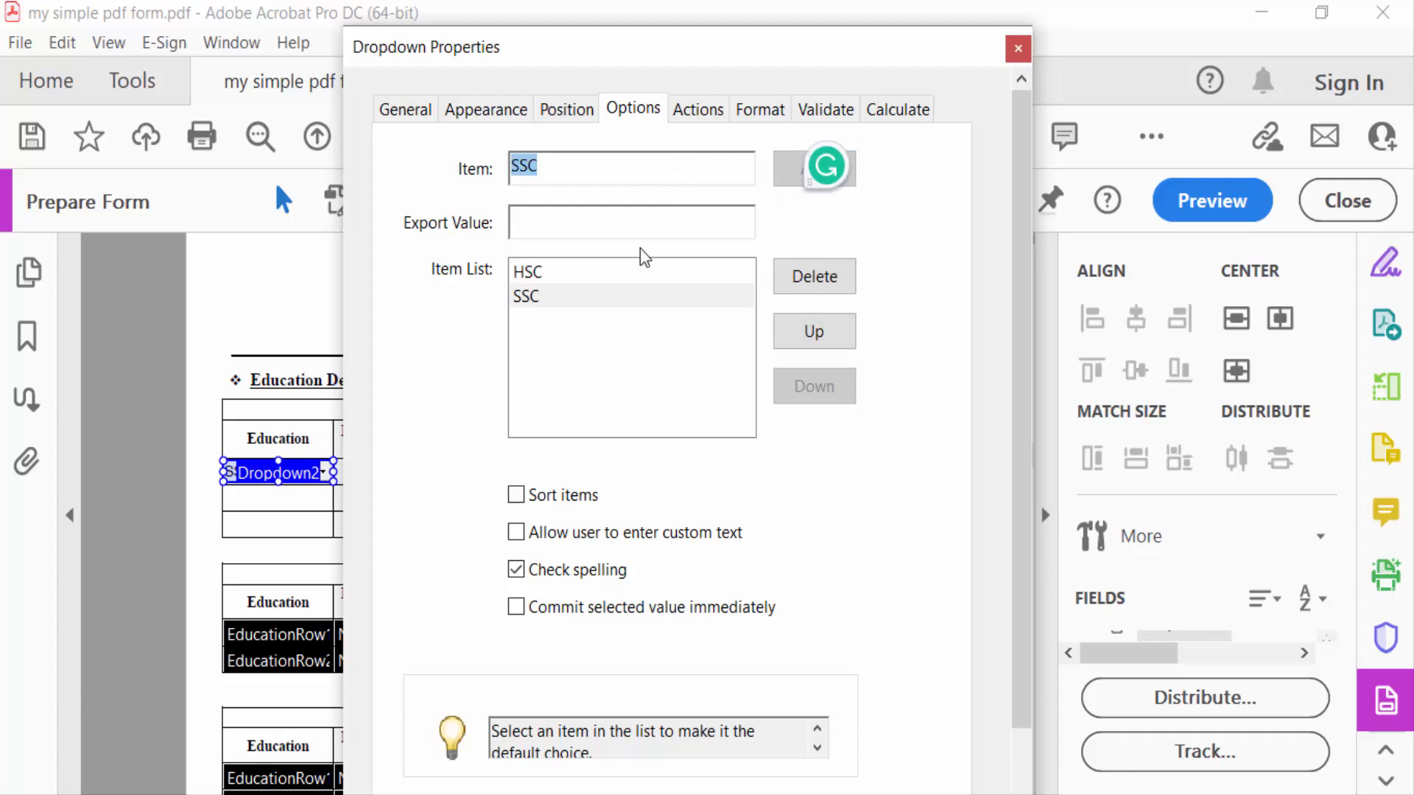
text(B)
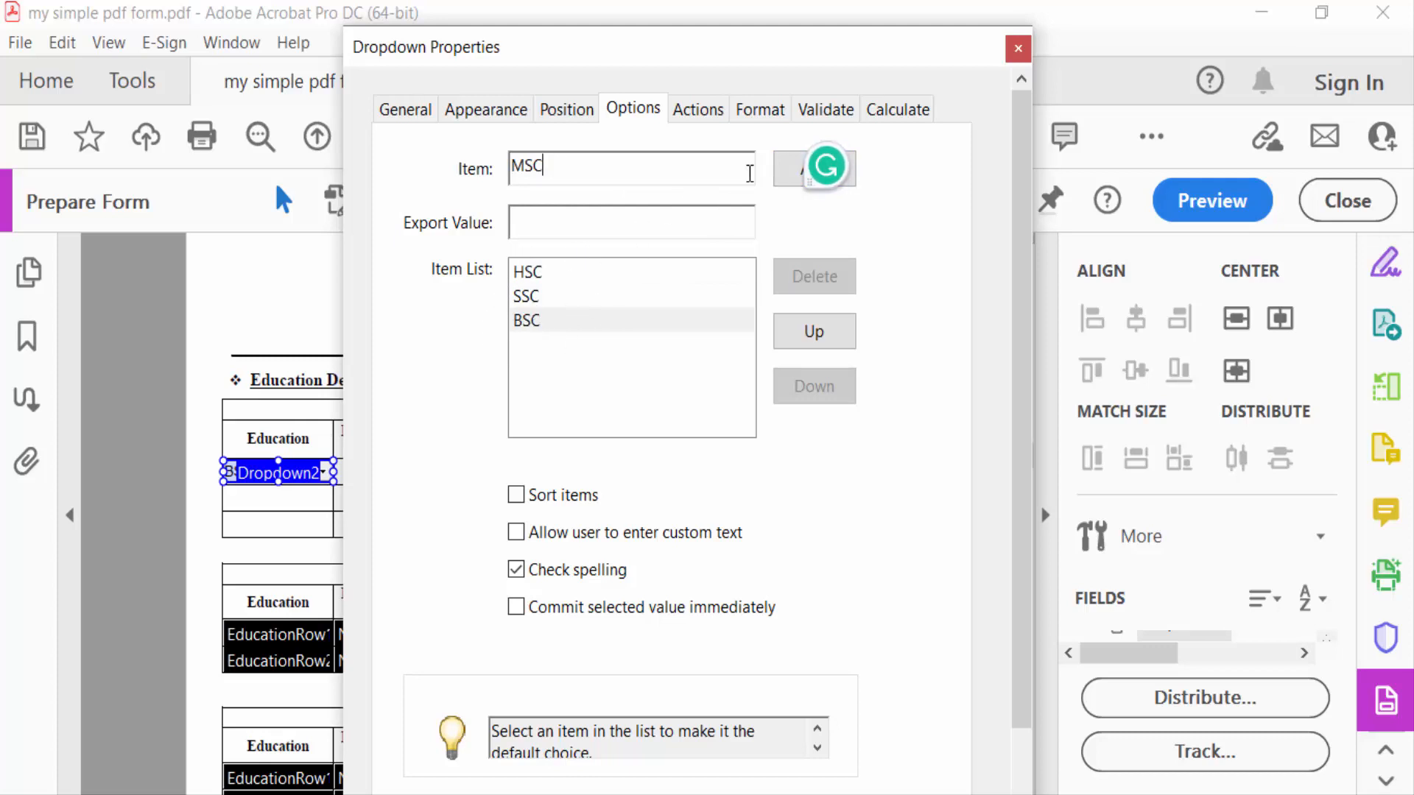
click(811, 167)
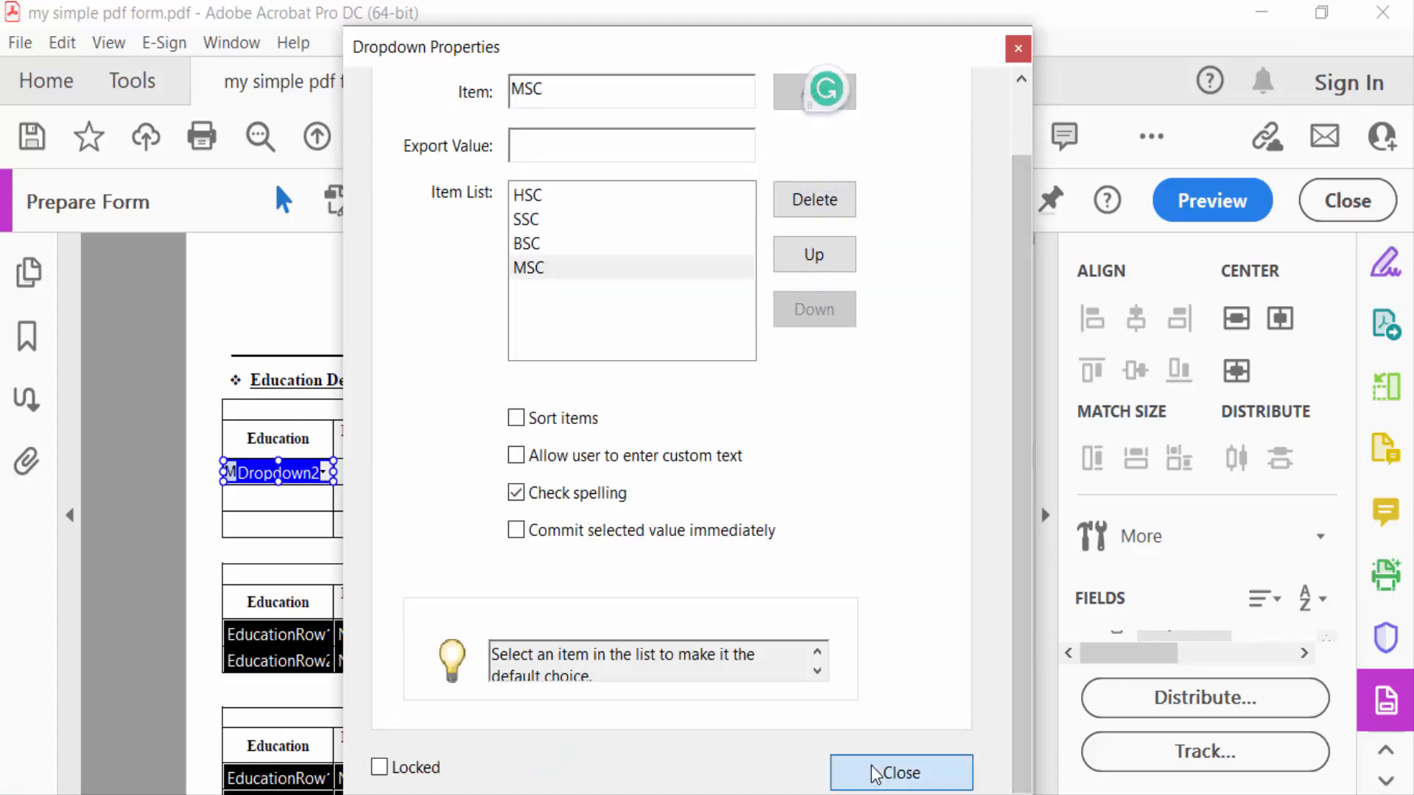
click(899, 772)
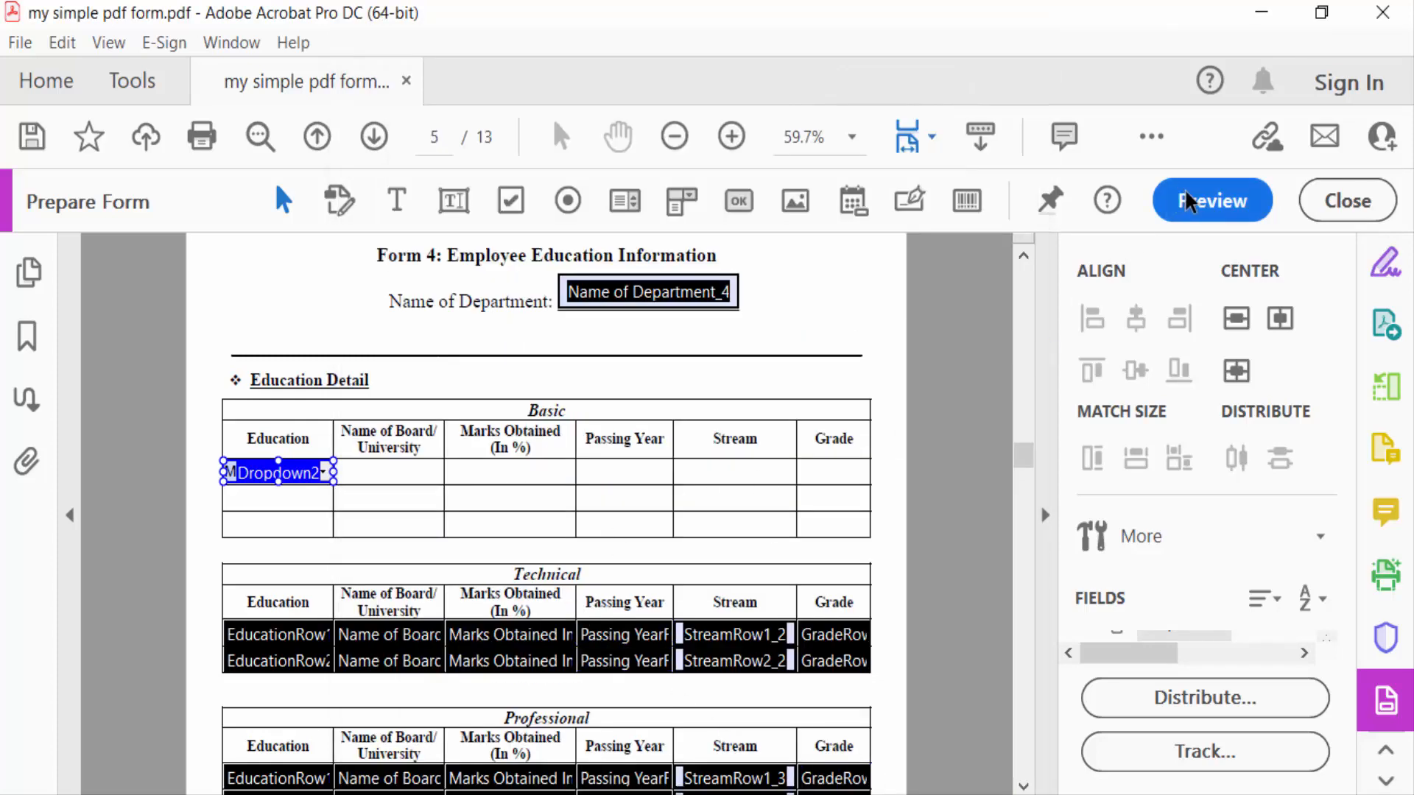
Step: Preview the form and select SSC in the Education dropdown
click(1211, 201)
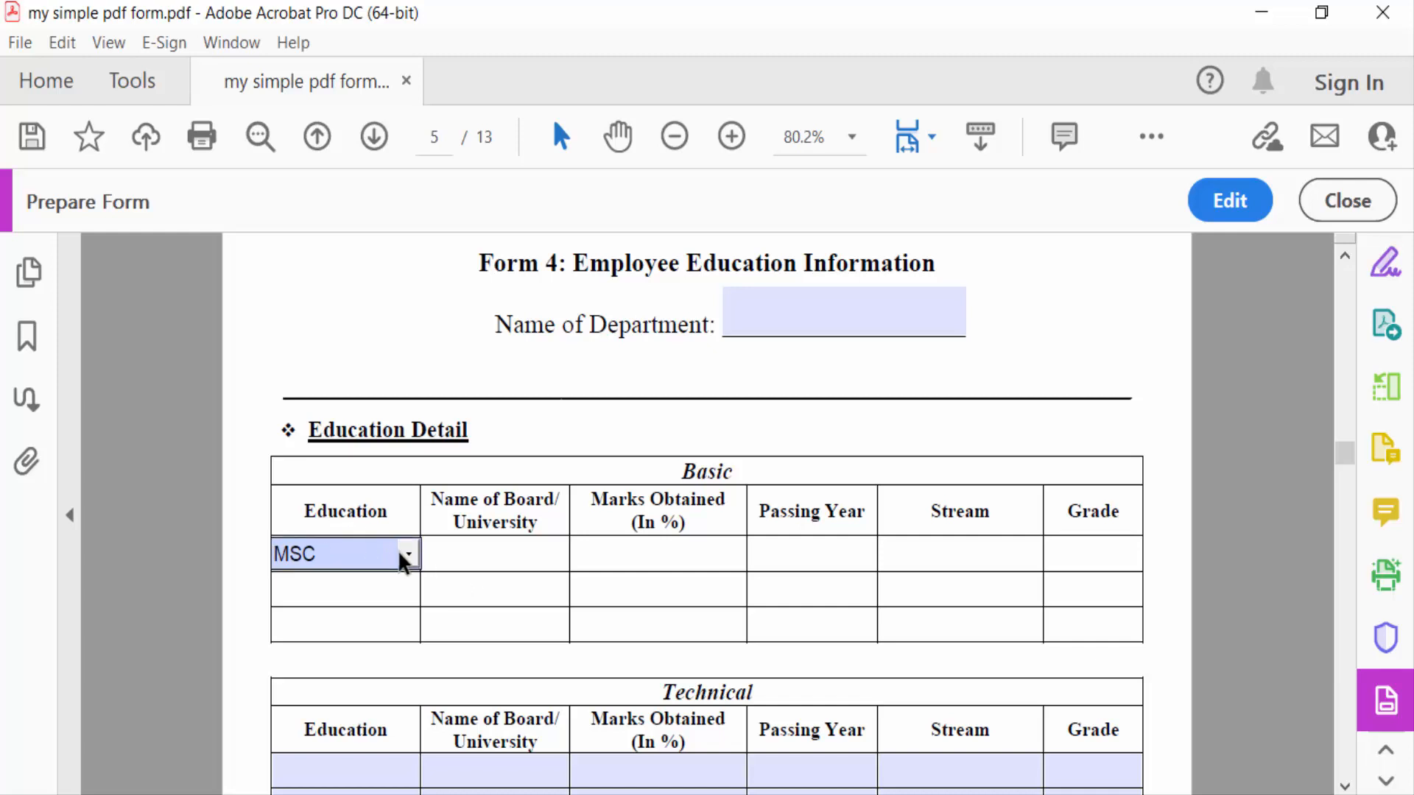
click(406, 554)
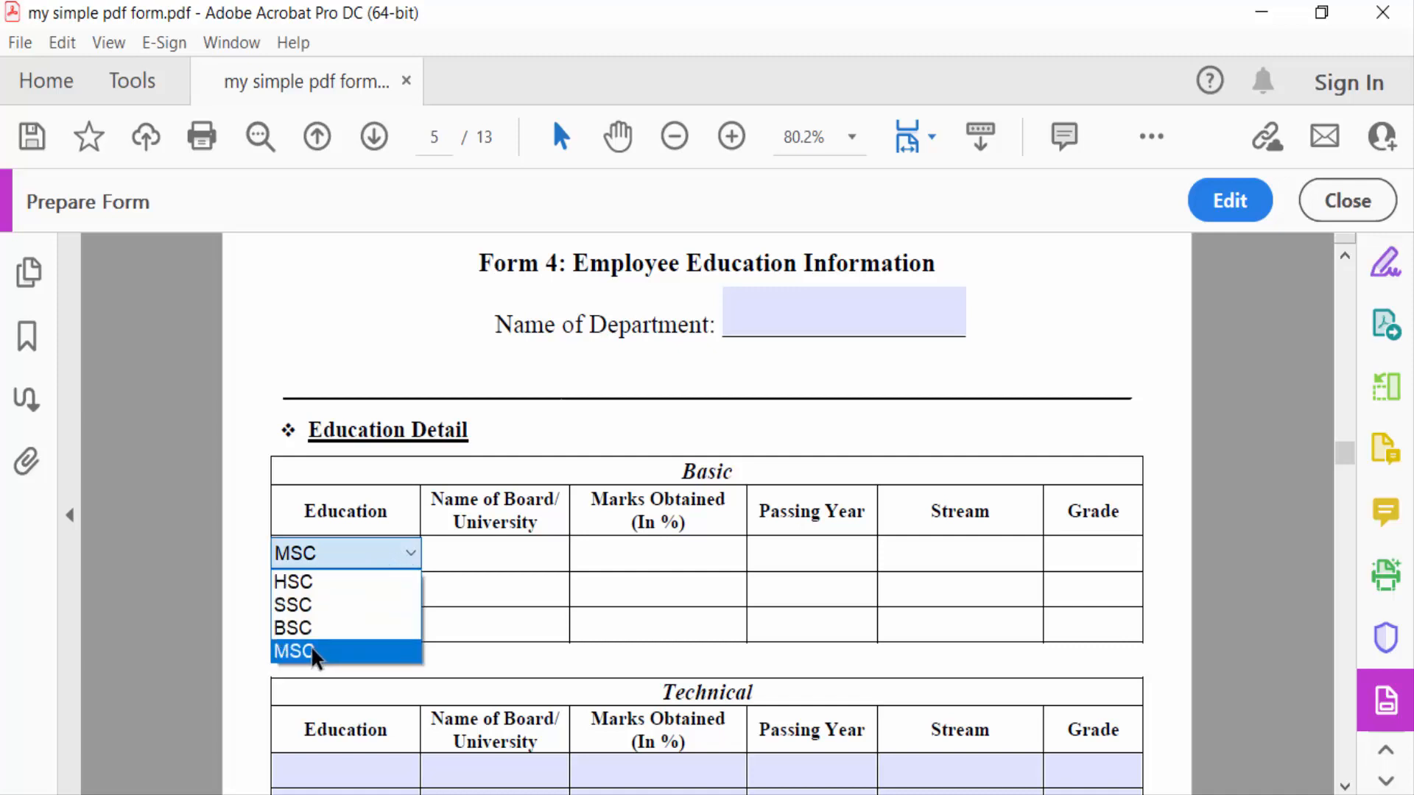
click(292, 605)
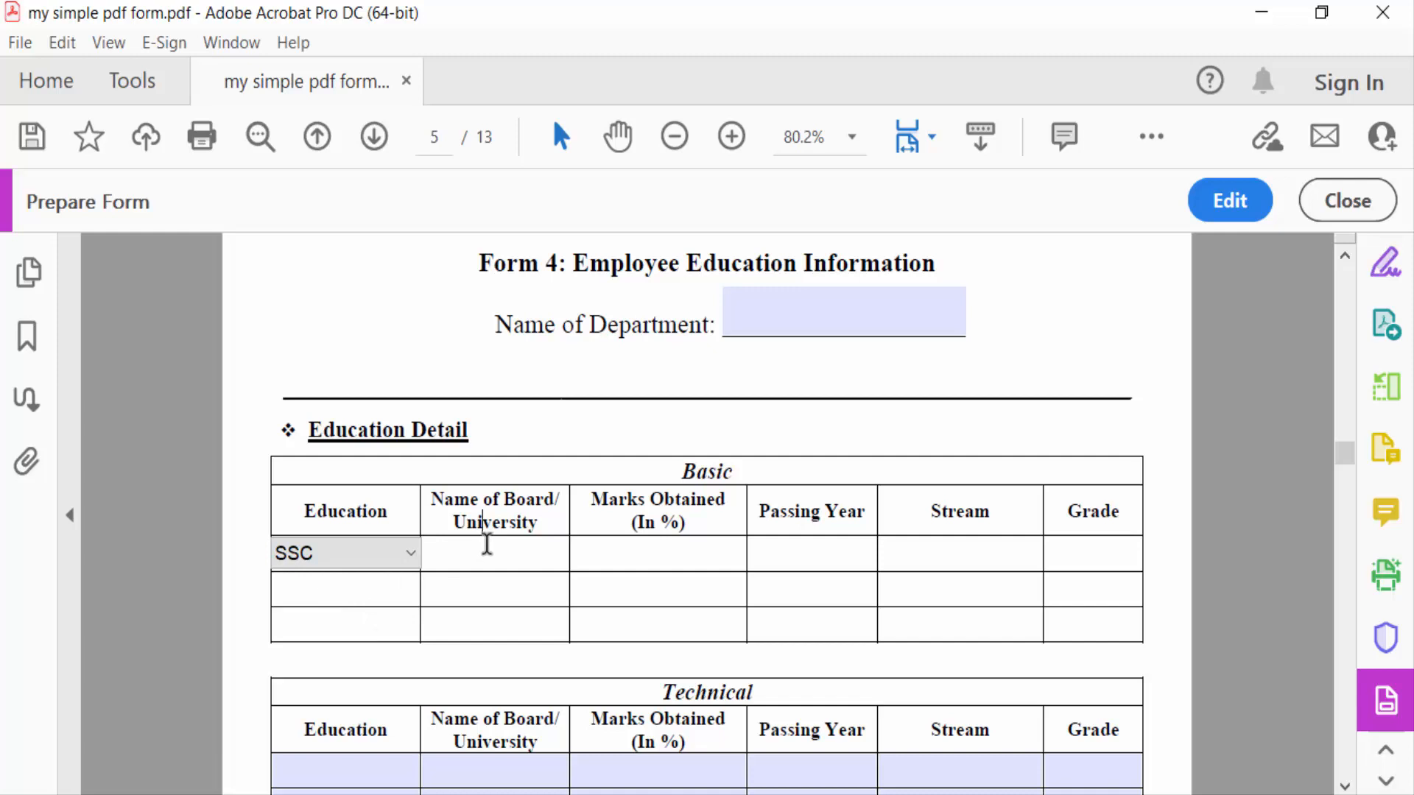
click(345, 553)
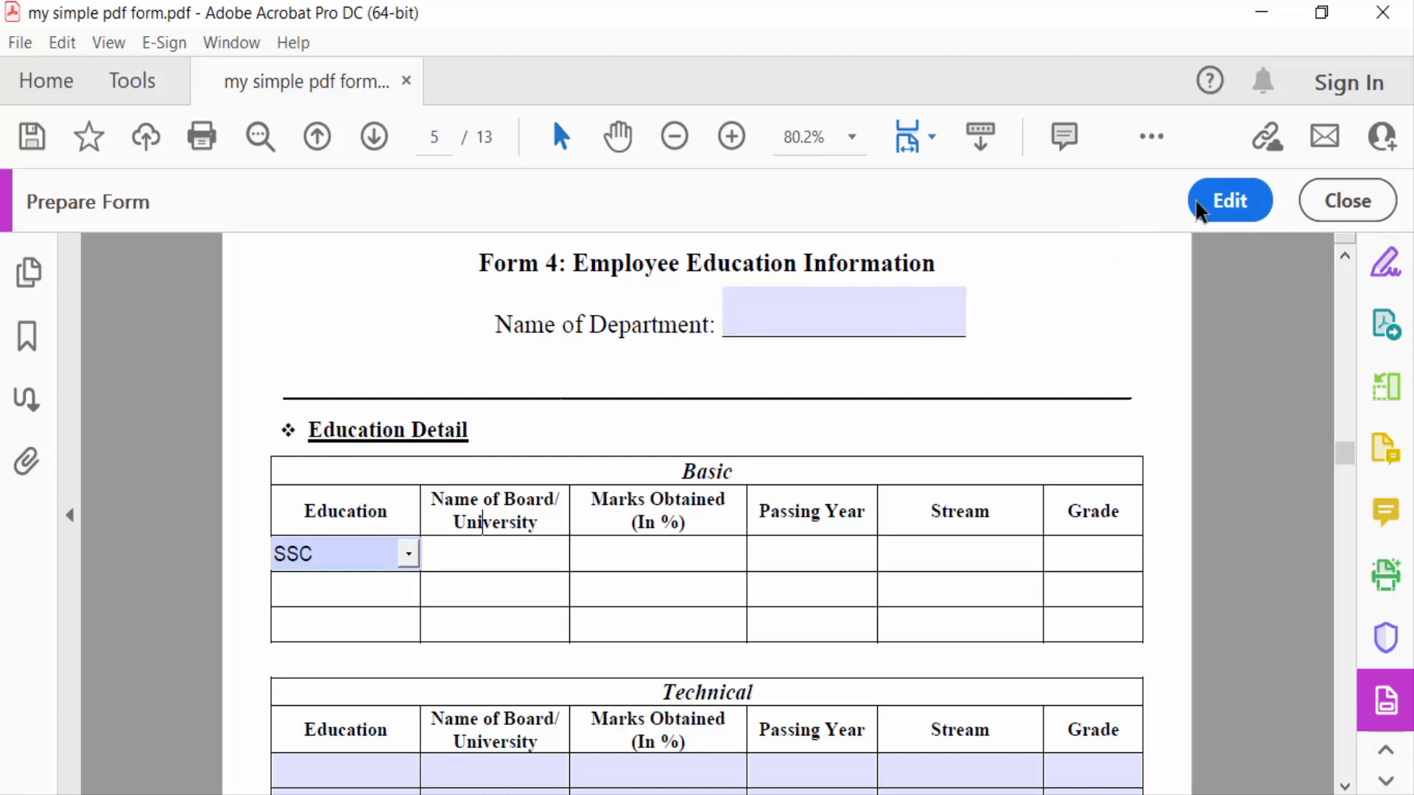
Step: Give Dropdown3 in the Board cell DHAKA, KHULNA and BORISAL, then preview the form
click(1227, 200)
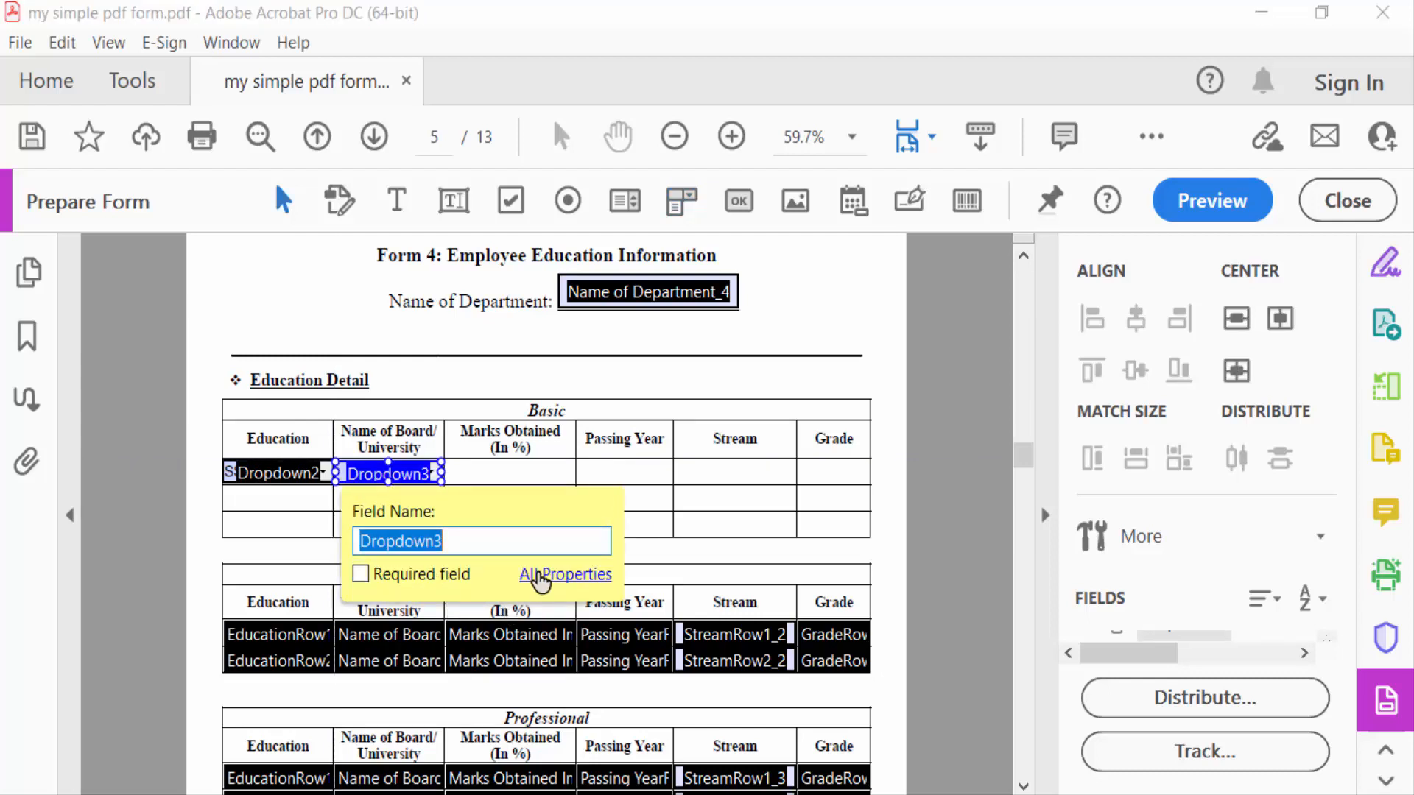
click(585, 574)
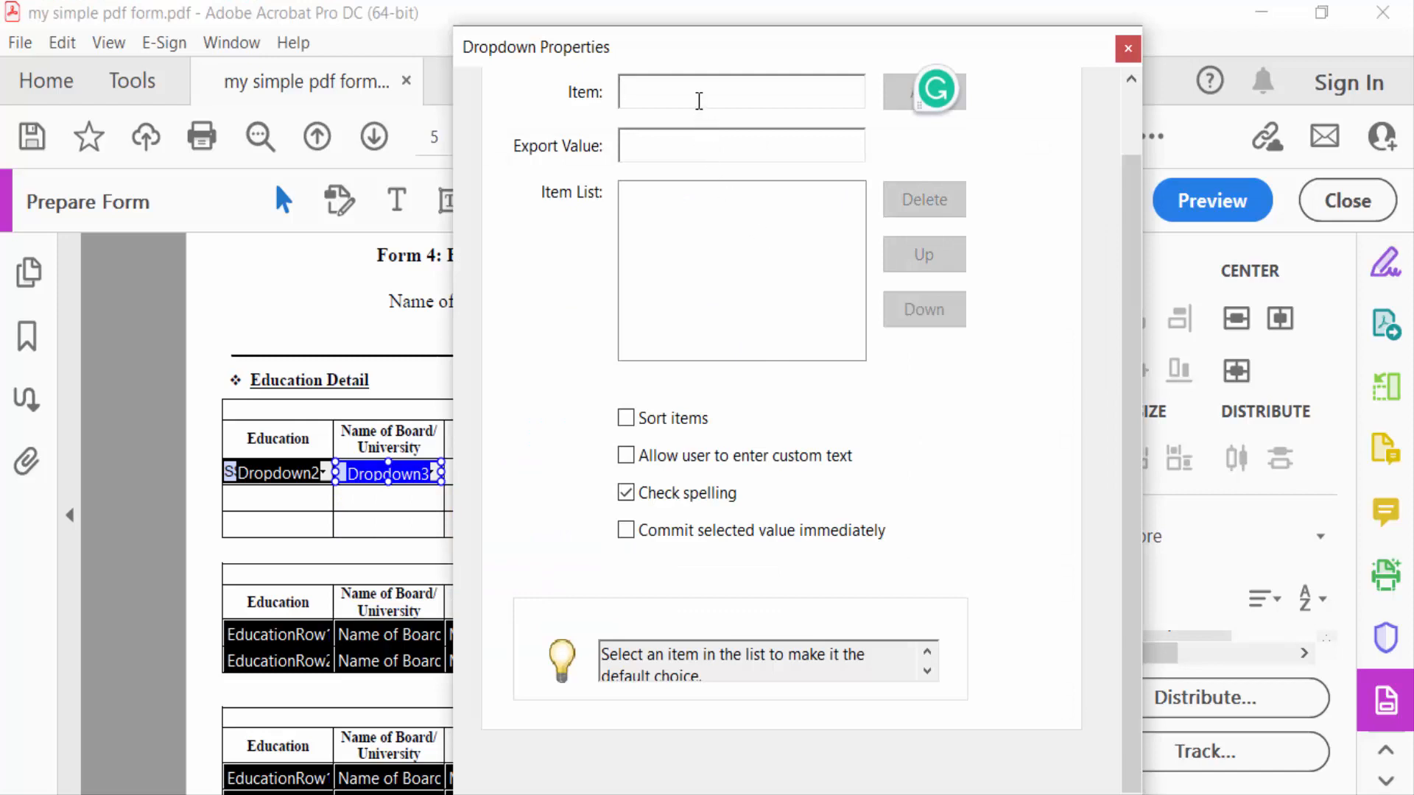
text(DHAKA)
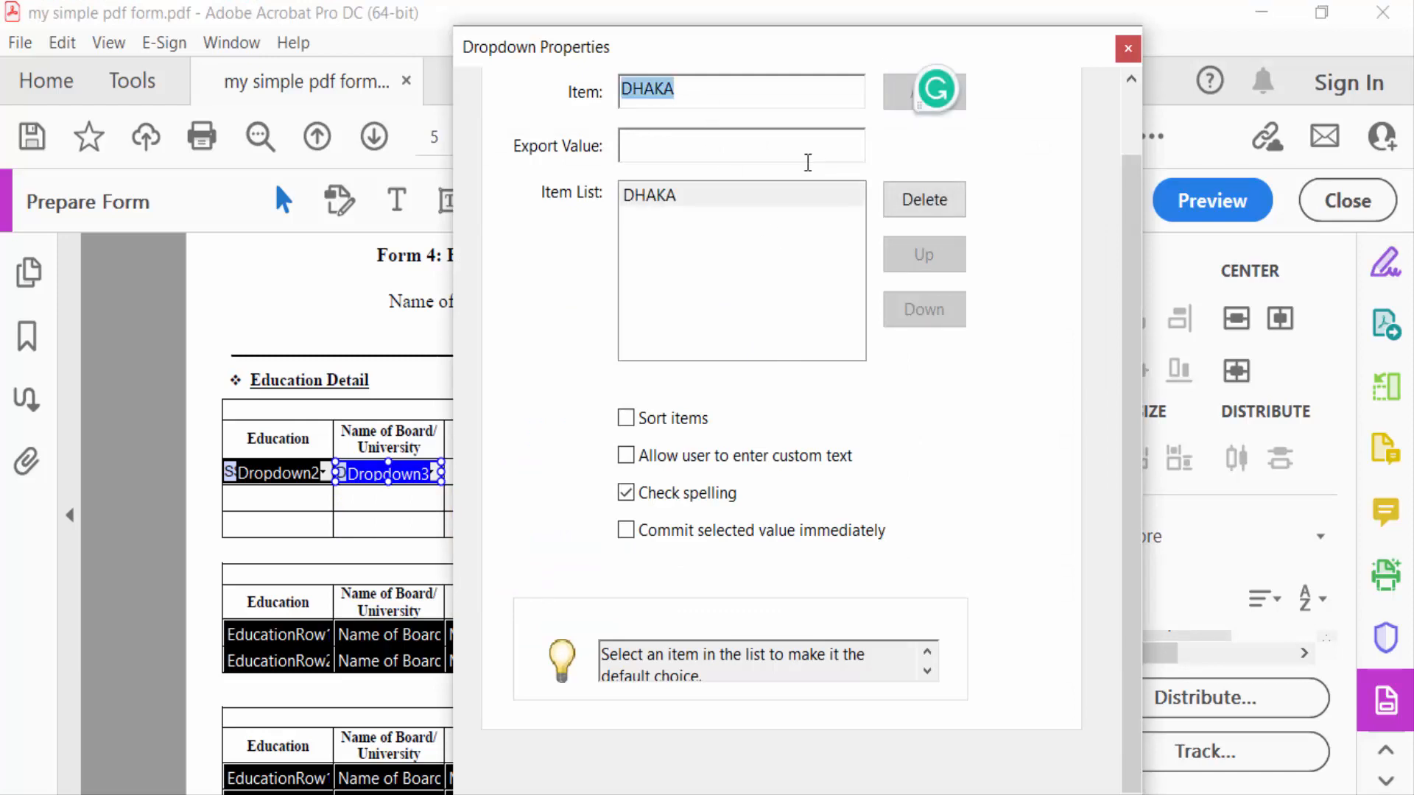
text(BORISAL)
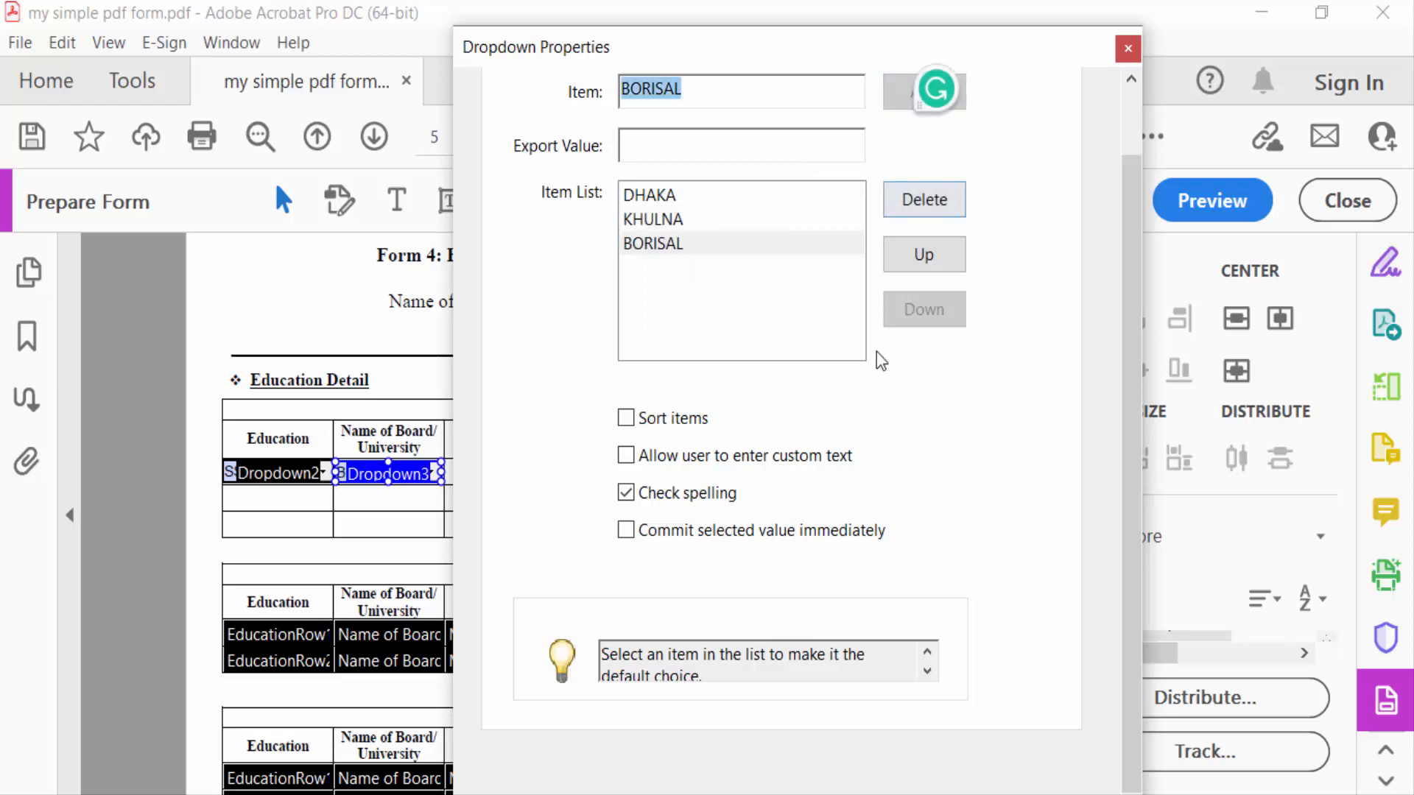
click(1125, 48)
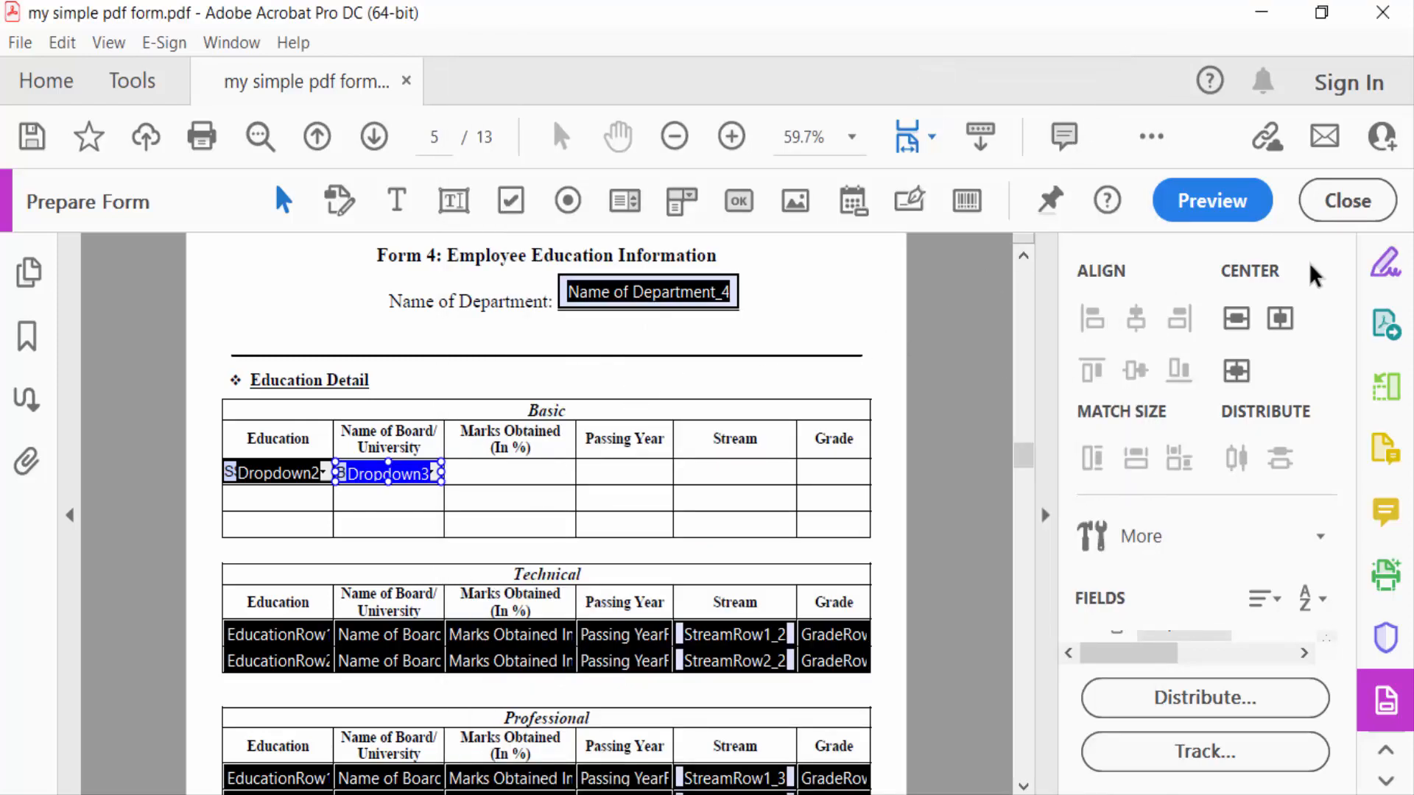
click(1210, 200)
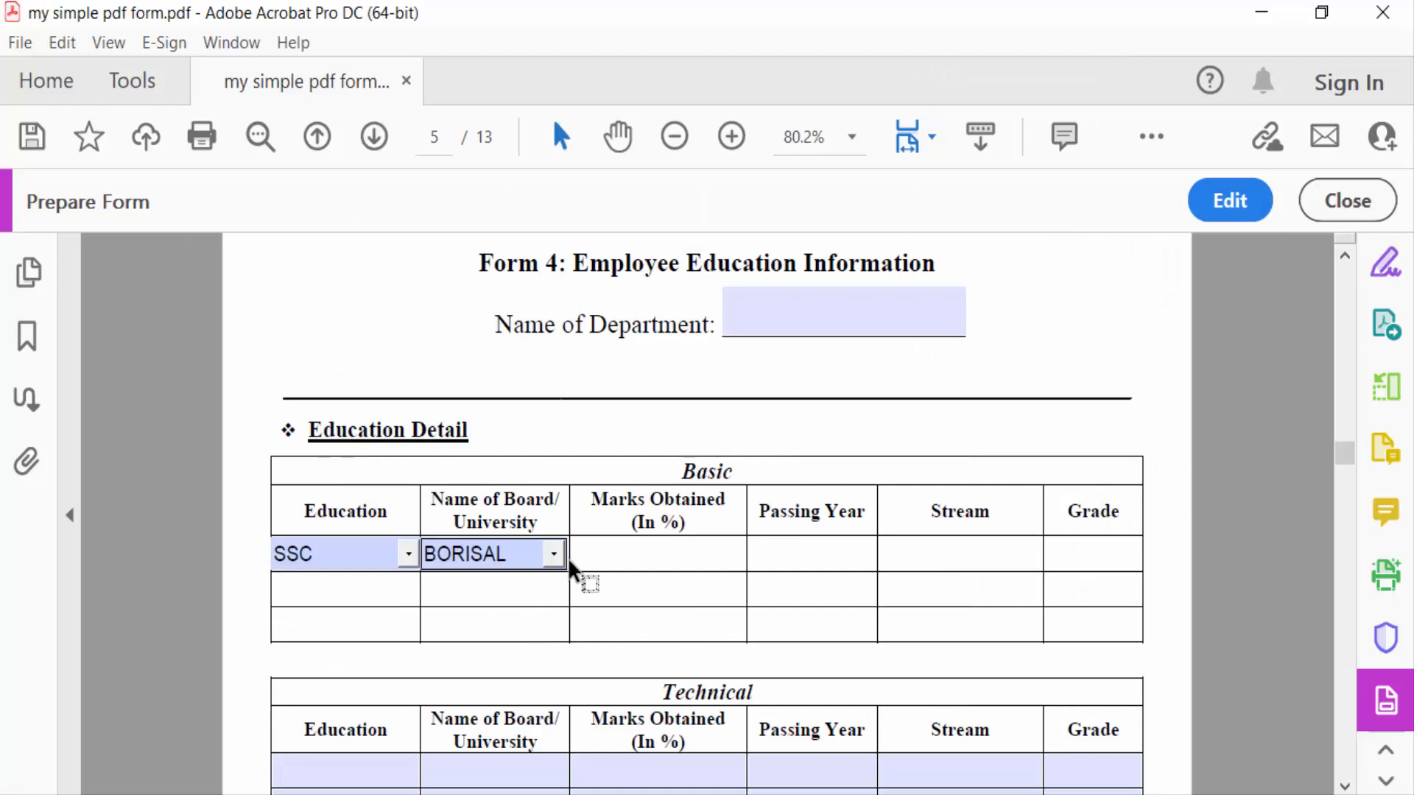
Step: Select DHAKA from the Board/University dropdown in preview
click(553, 554)
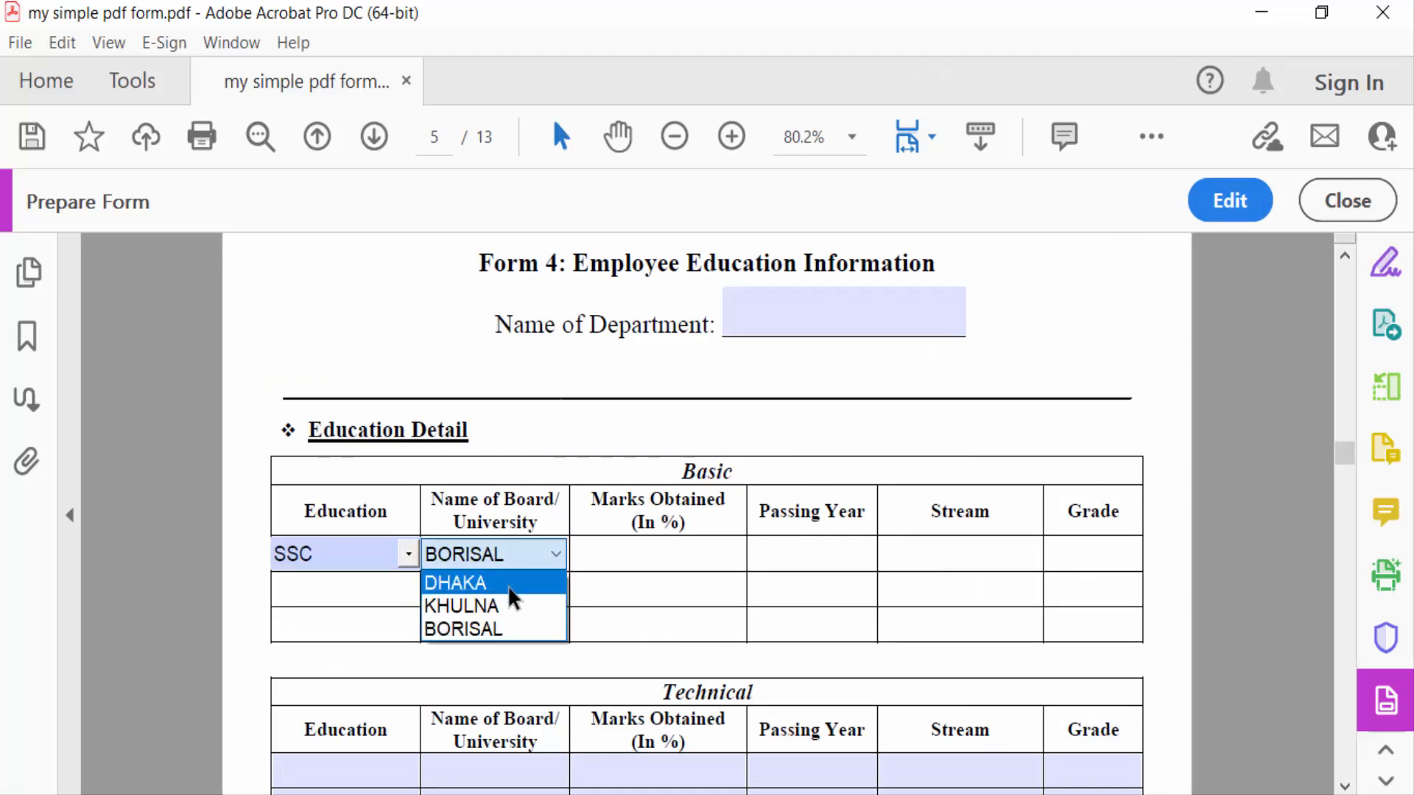
click(455, 582)
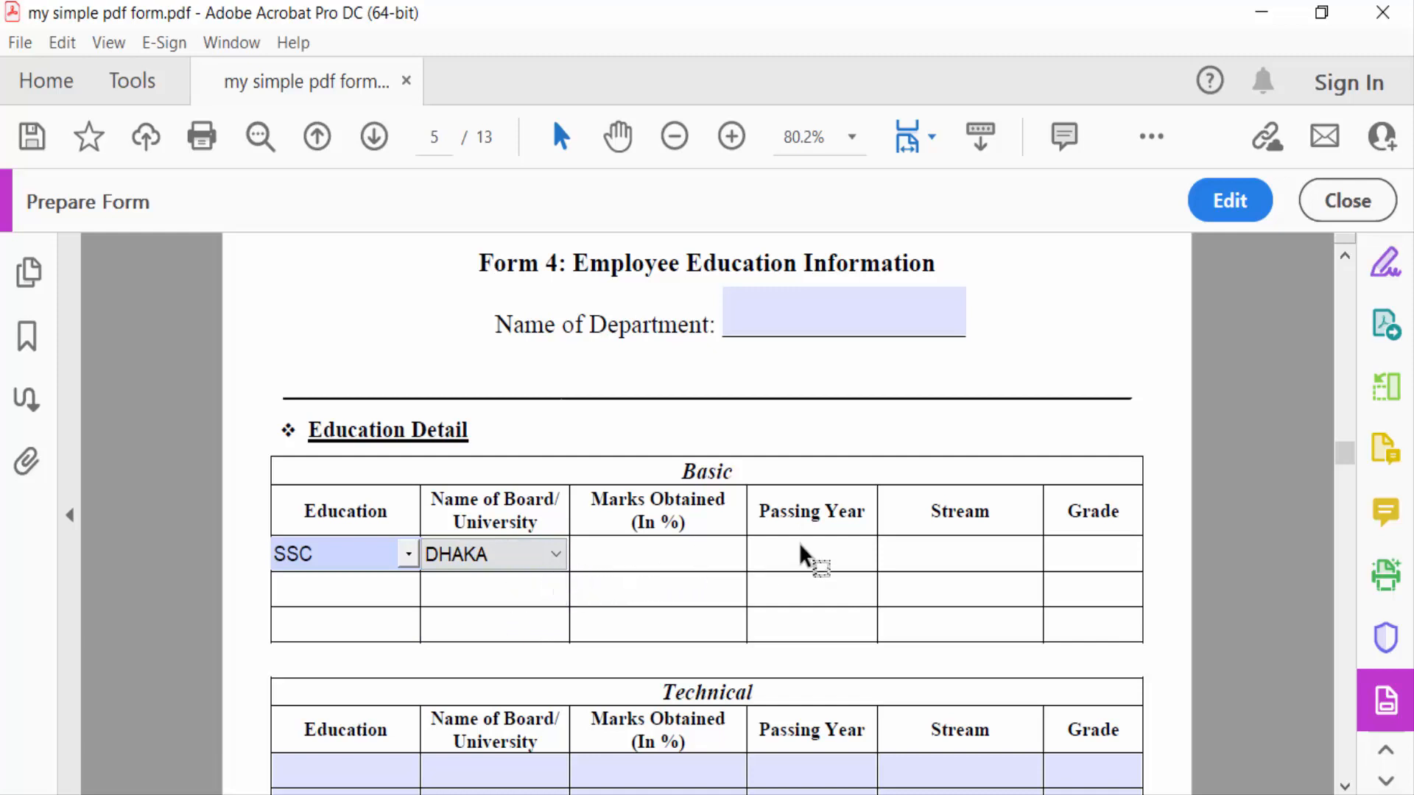
mouse_move(798, 545)
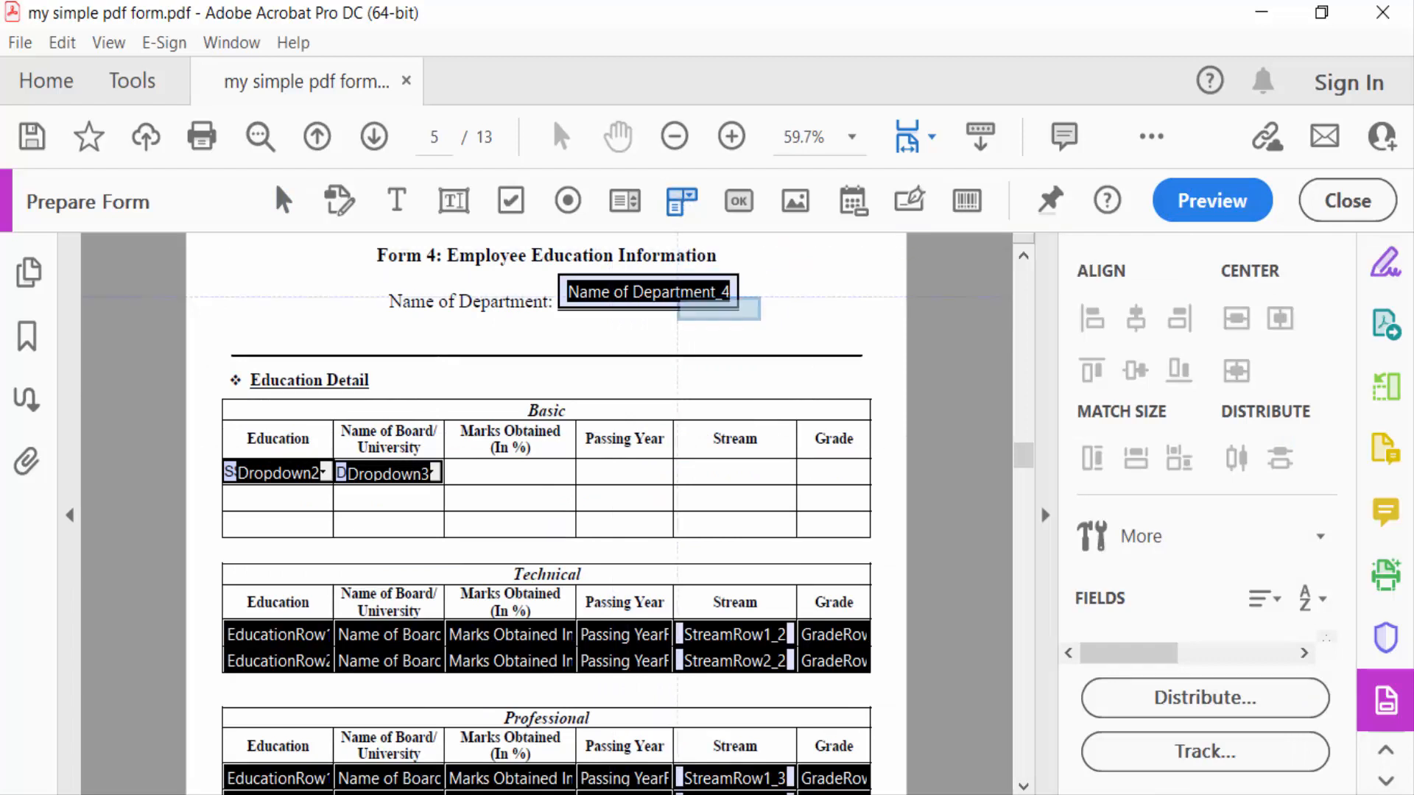
Step: Place Dropdown4 in the Passing Year cell and add year choices such as 2007
click(622, 473)
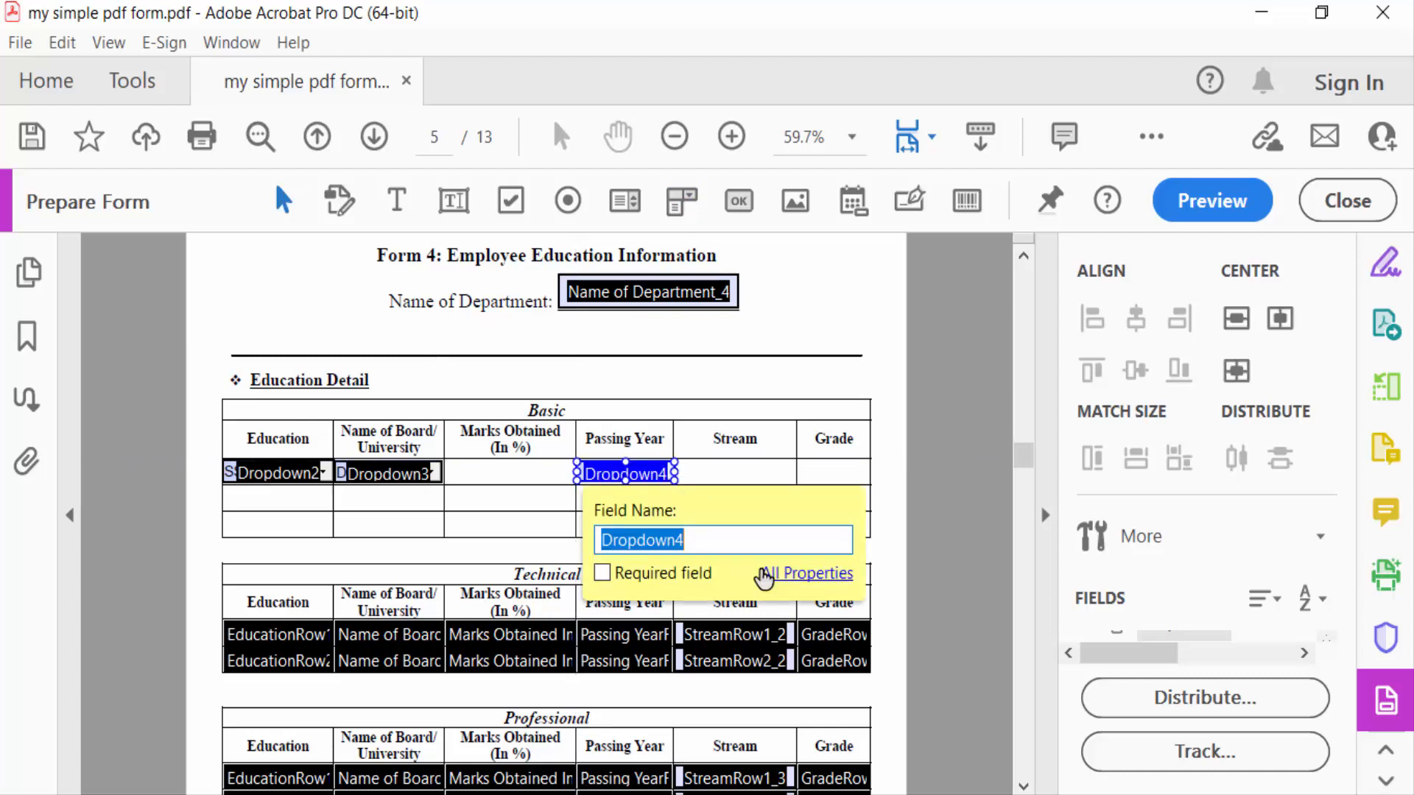
click(810, 573)
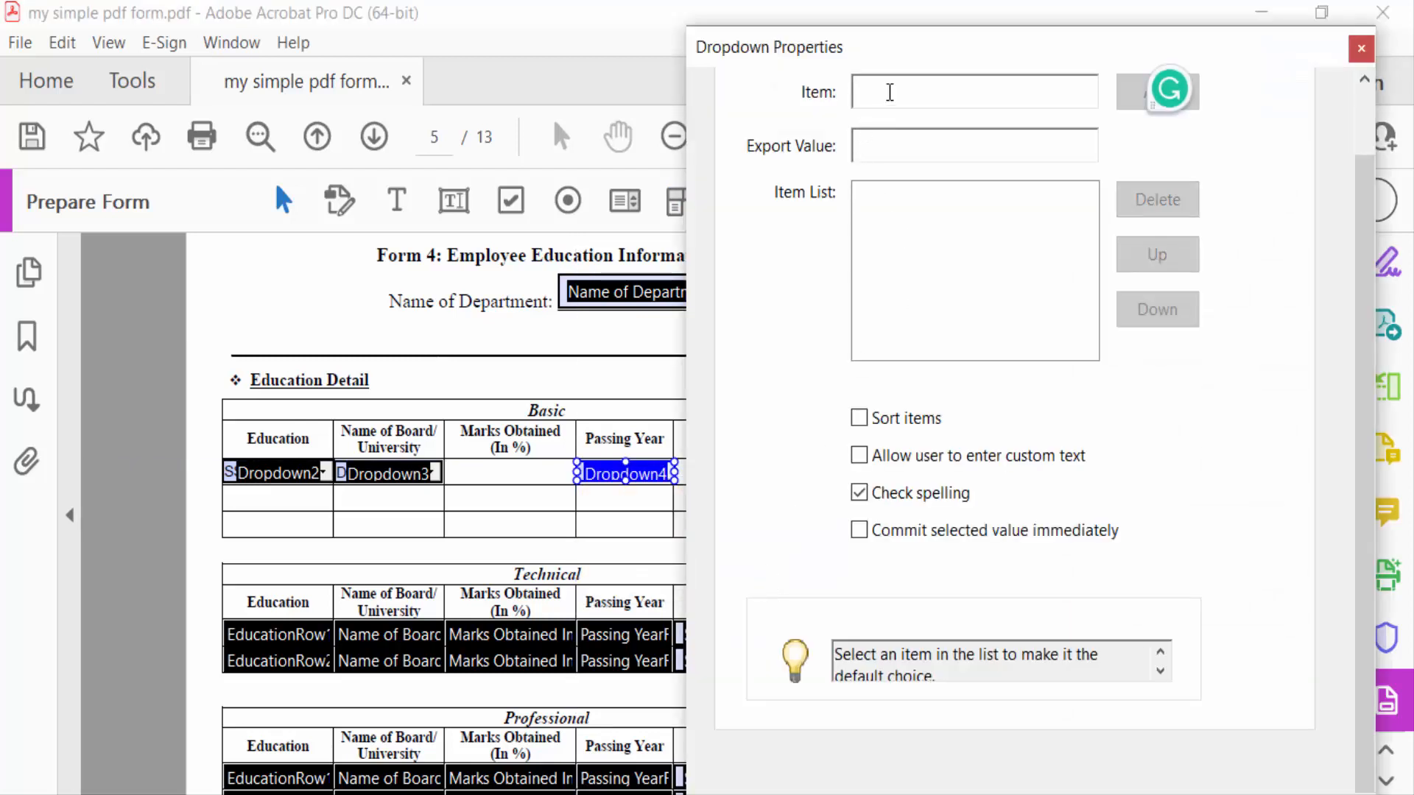
text(2007)
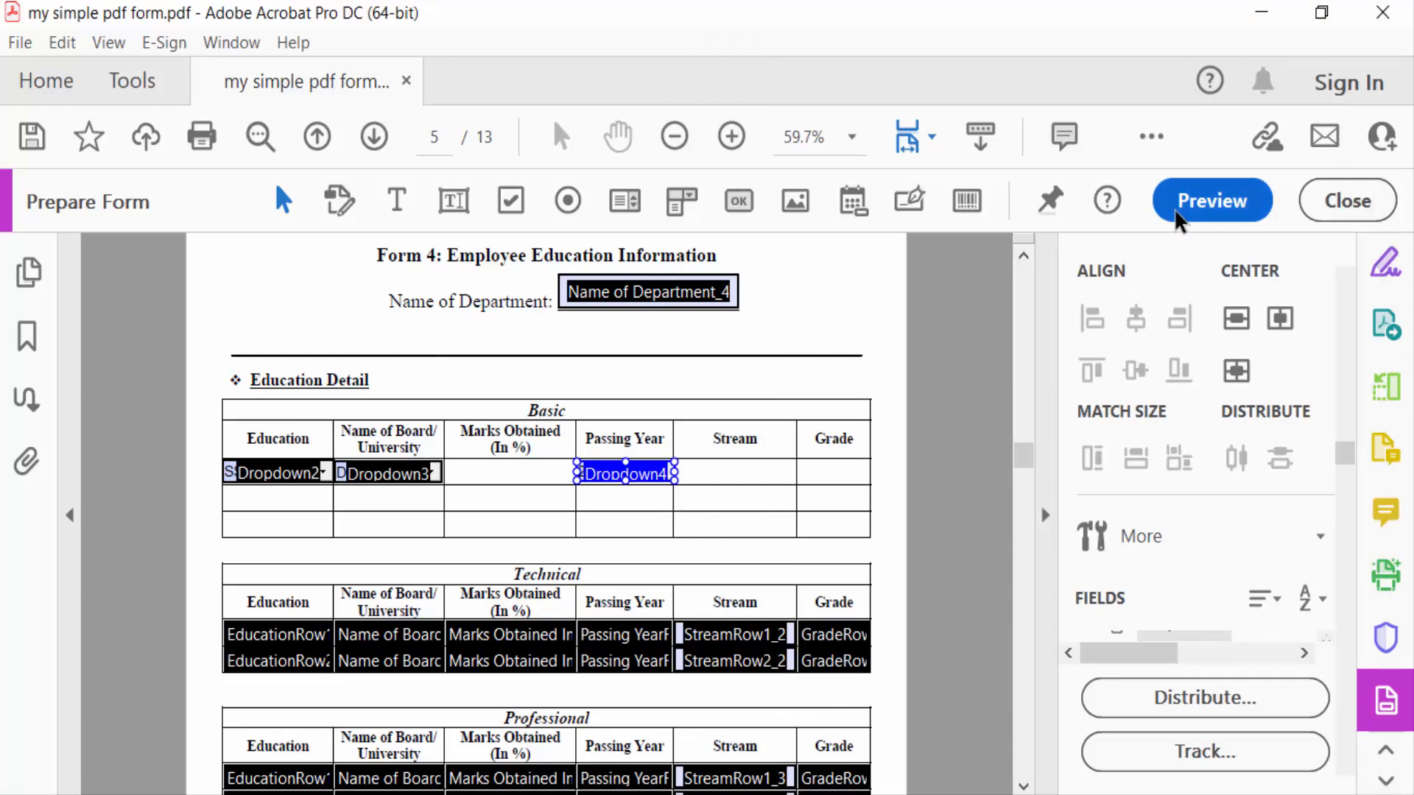
Step: In preview, fill the first row with BSC, KHULNA and 2011
click(1212, 200)
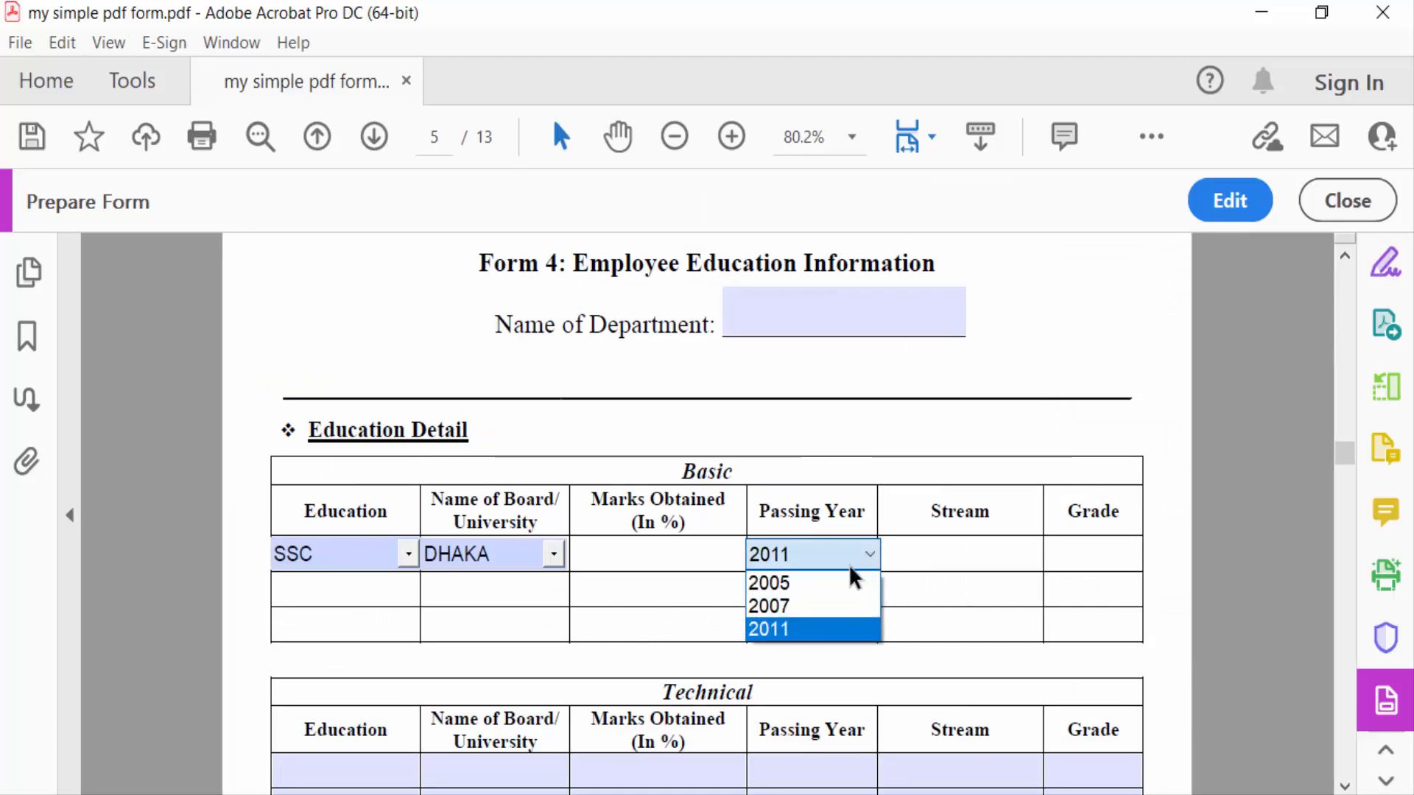
click(768, 583)
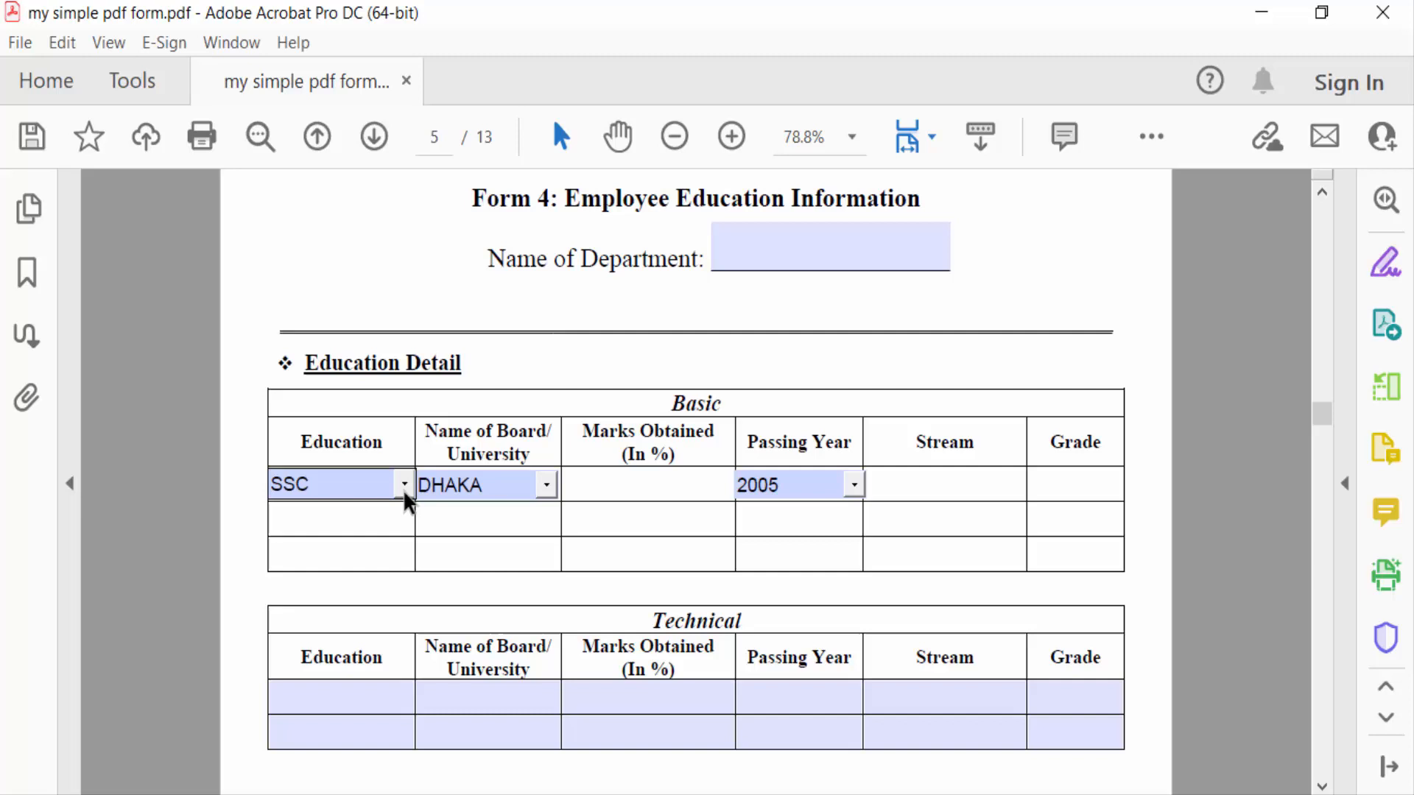
click(338, 485)
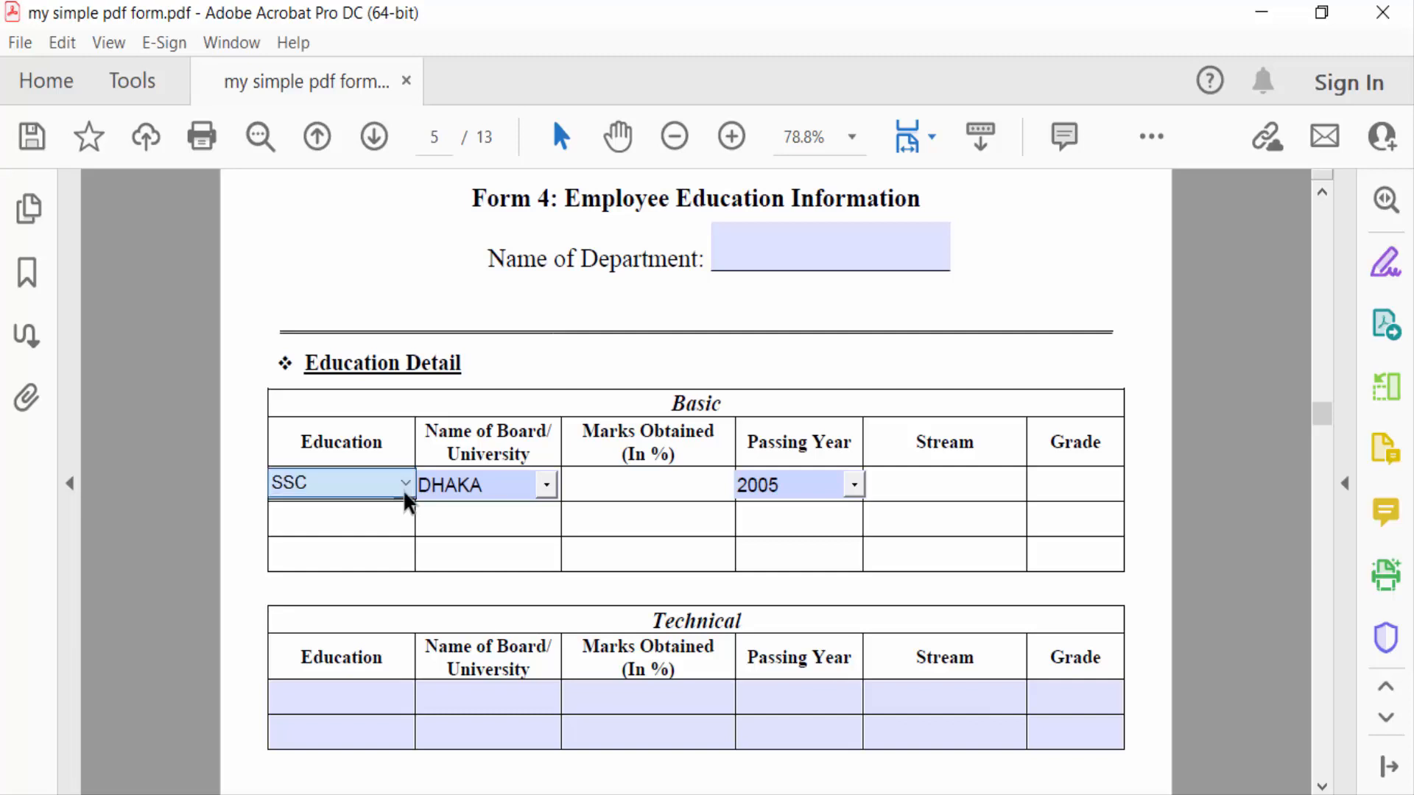
click(405, 485)
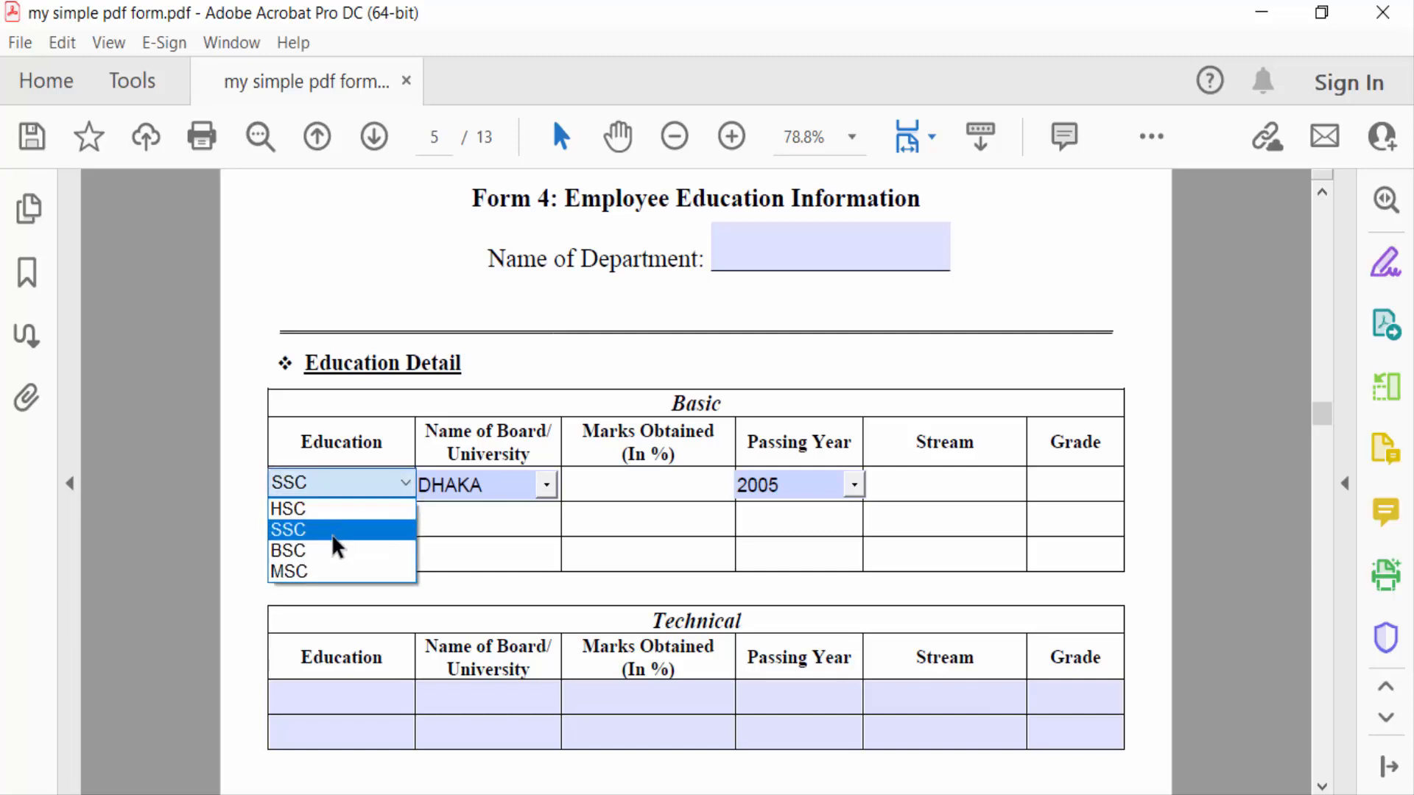
click(287, 529)
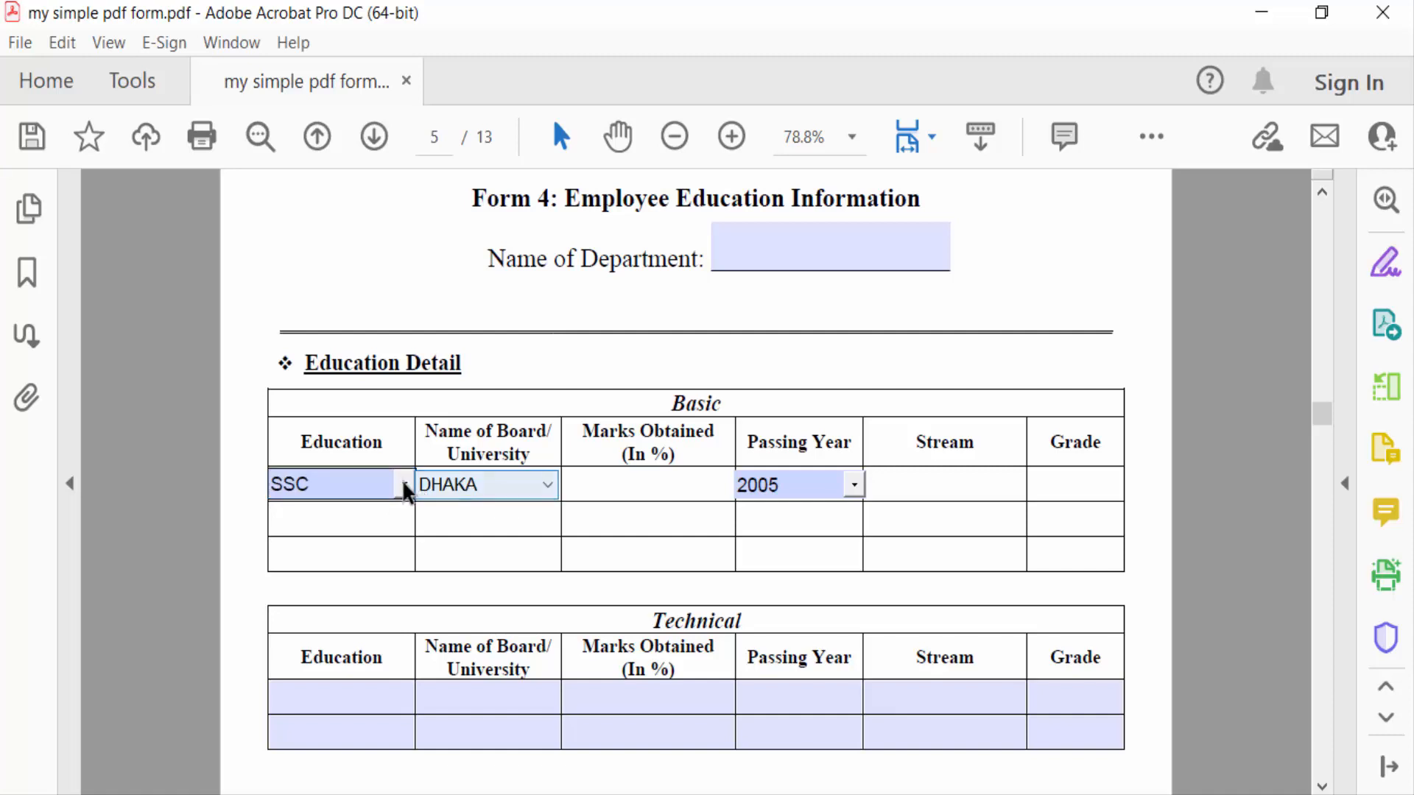
click(399, 485)
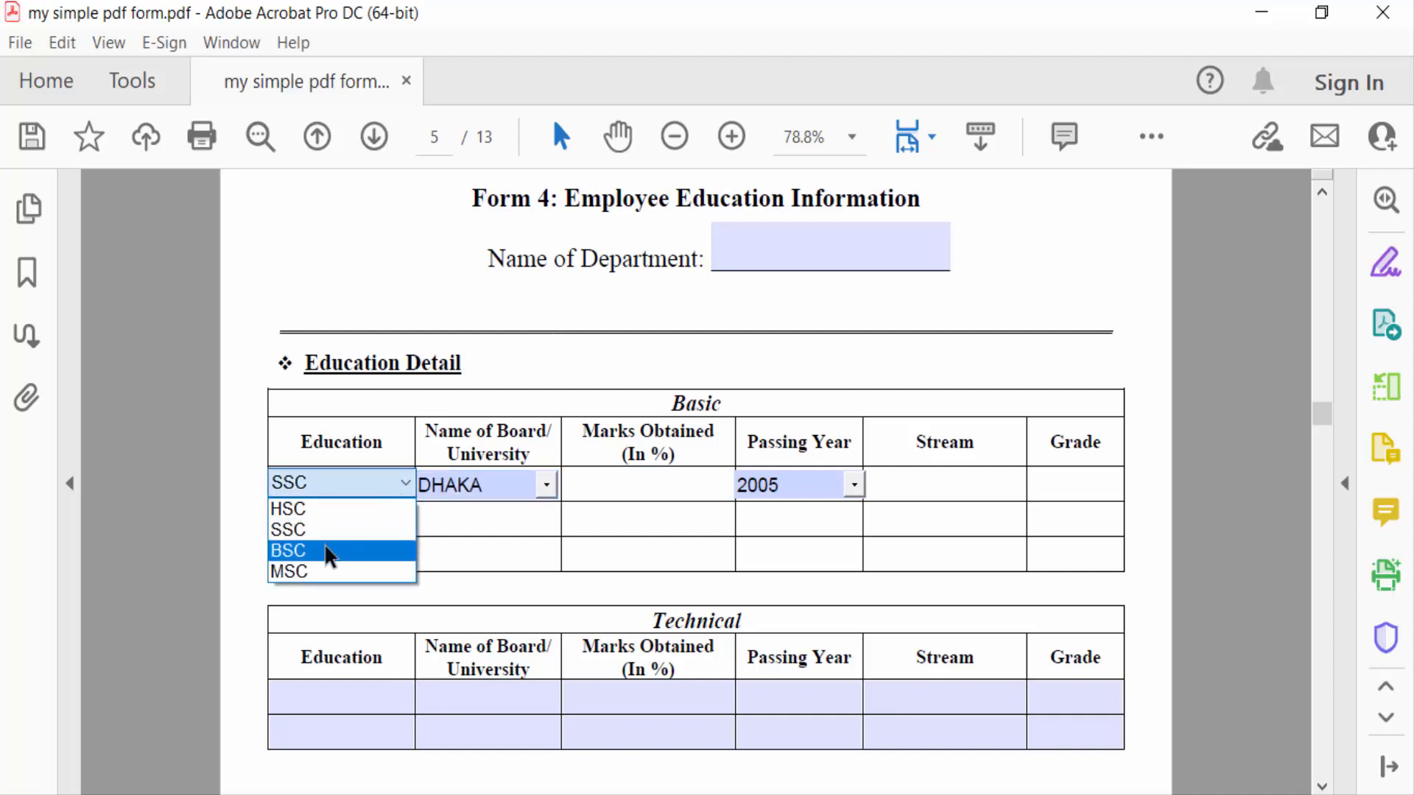
click(289, 550)
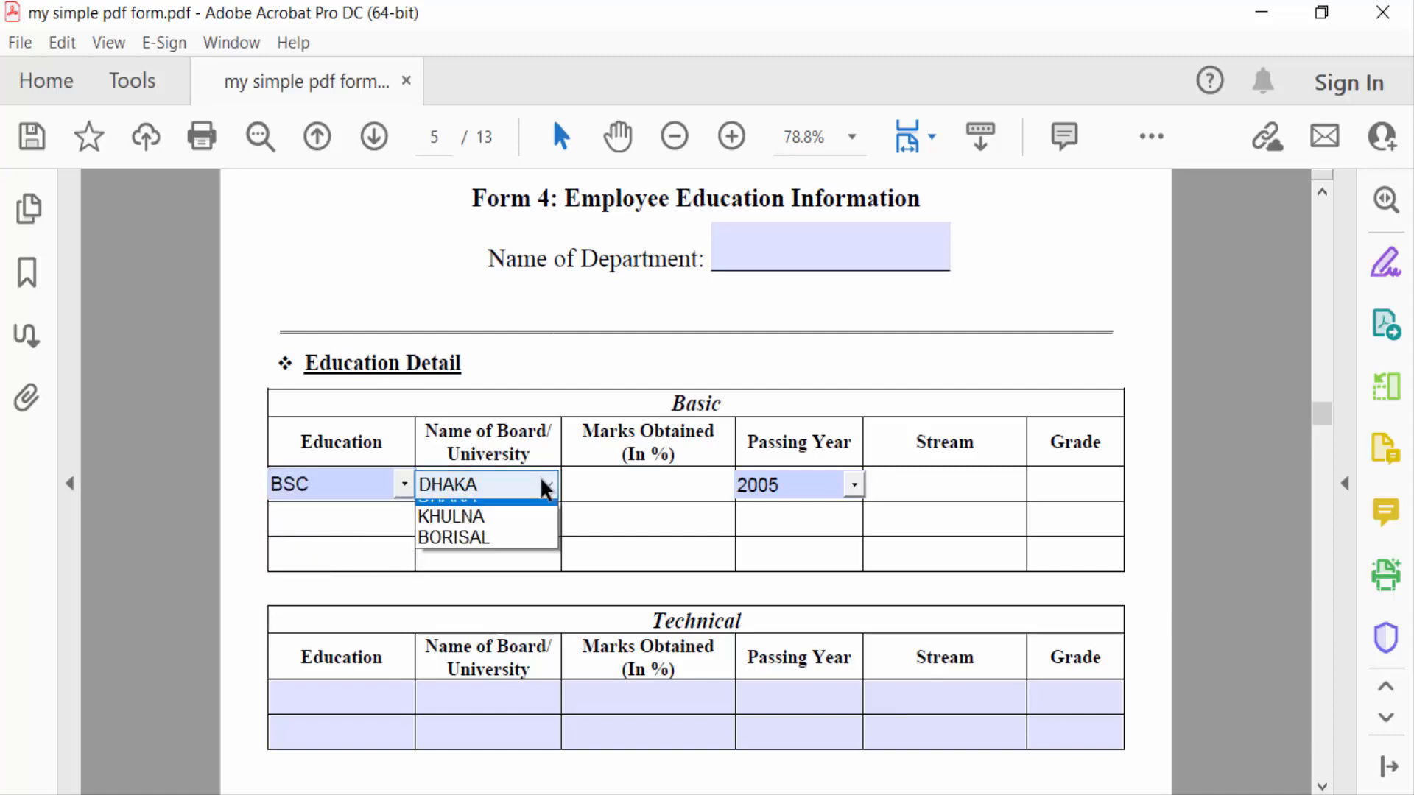
click(450, 517)
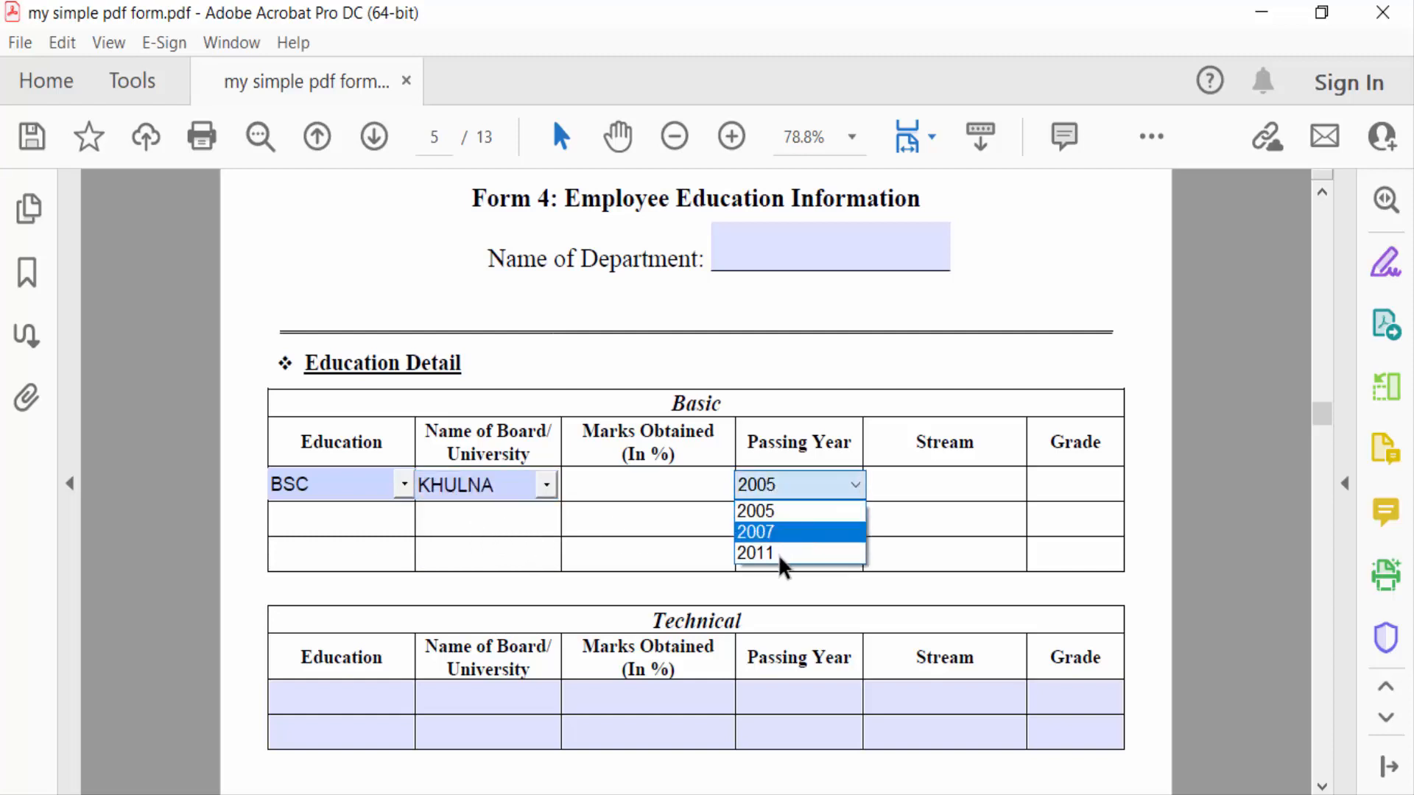
click(755, 553)
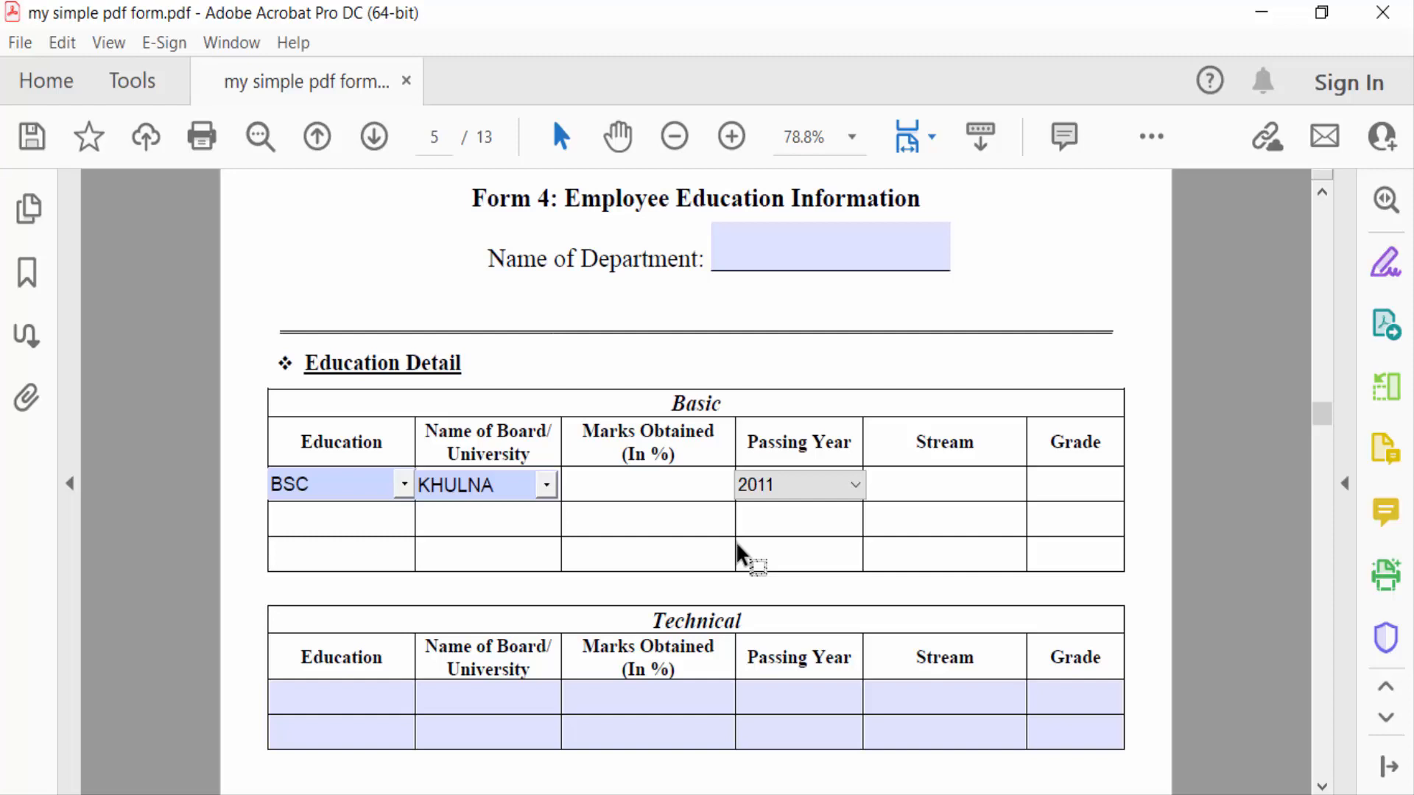